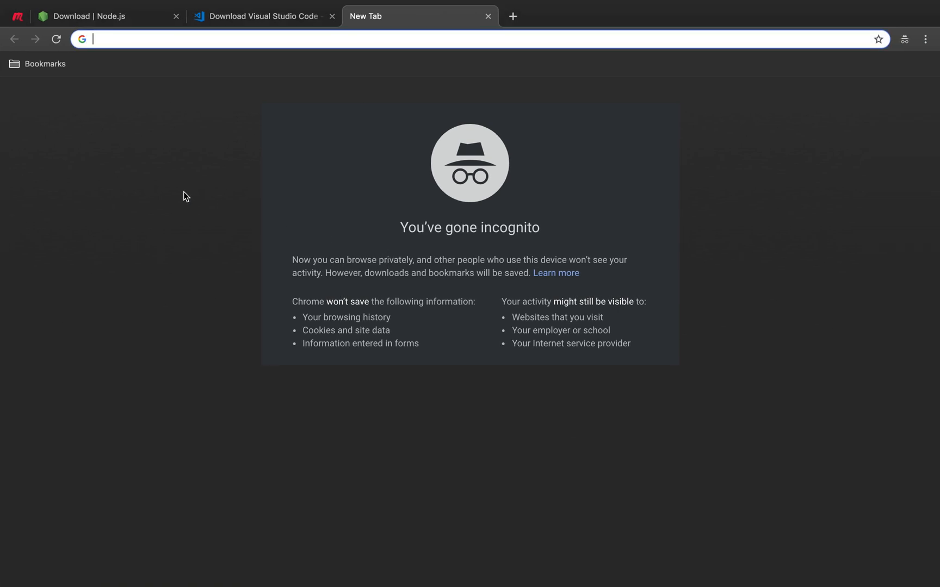
mouse_move(175, 176)
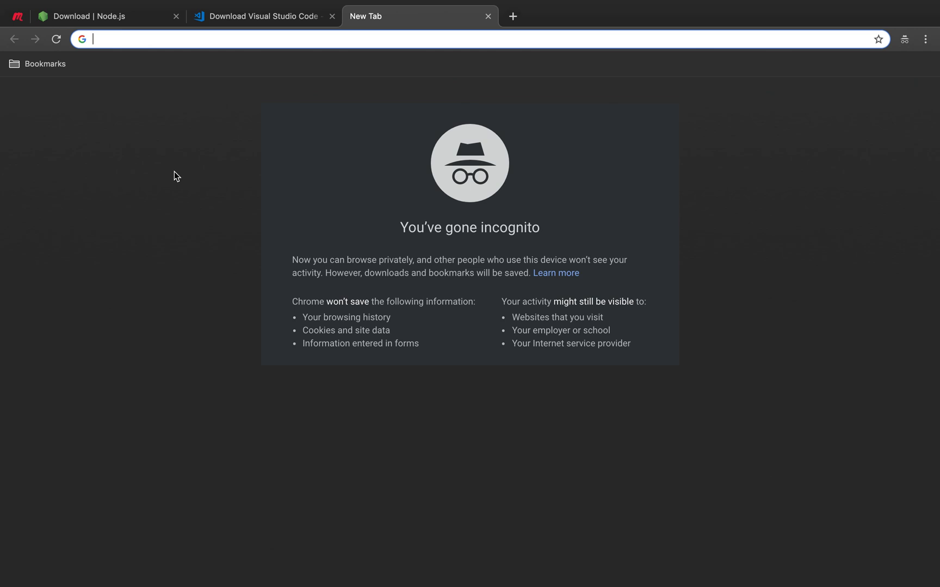
- View the Node.js downloads page showing LTS 10.15.1, then launch Terminal from Spotlight
left_click(98, 16)
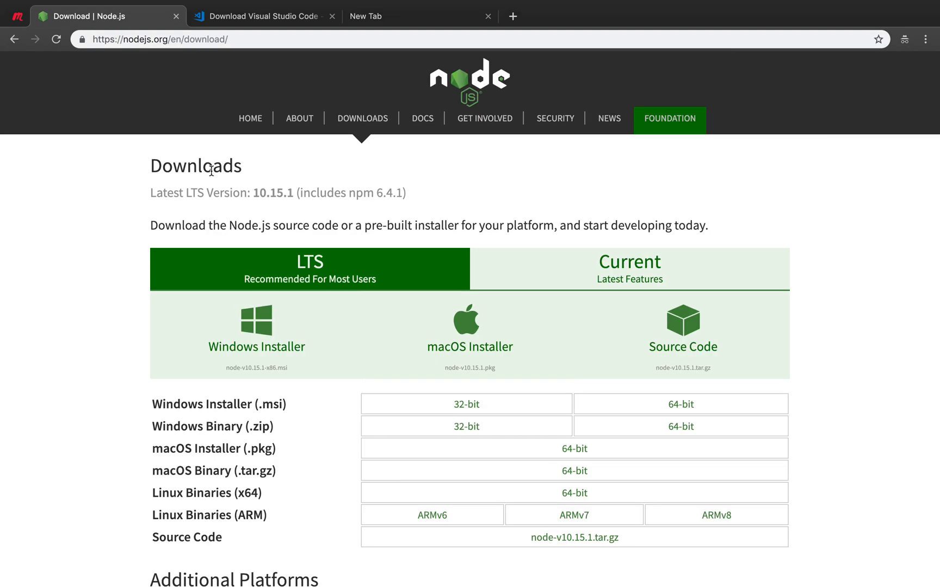
mouse_move(116, 263)
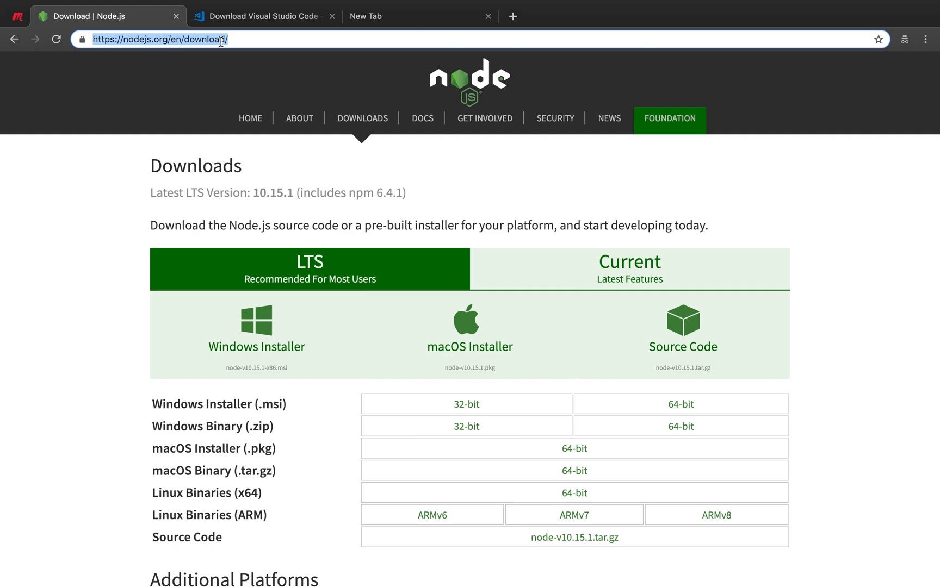
mouse_move(463, 334)
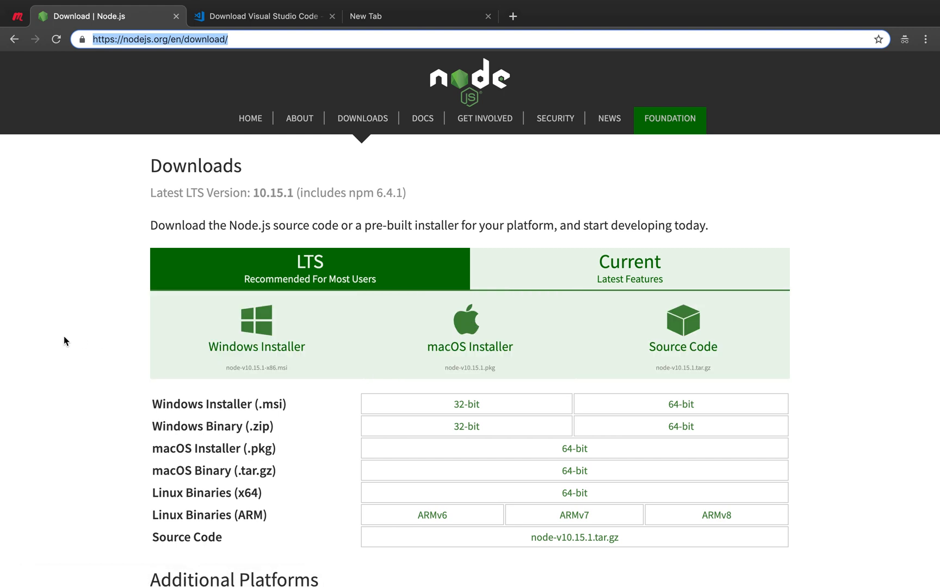
mouse_move(121, 338)
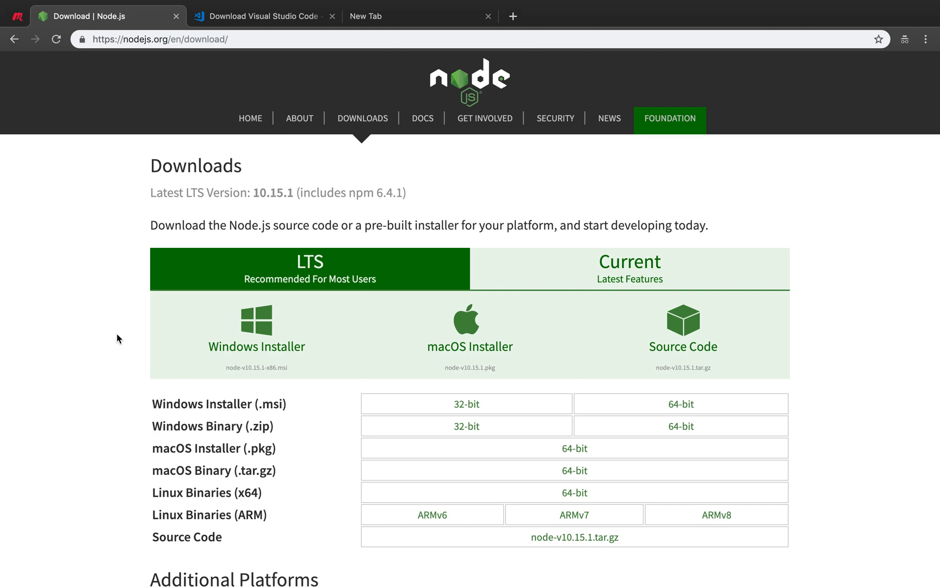
type("terminal")
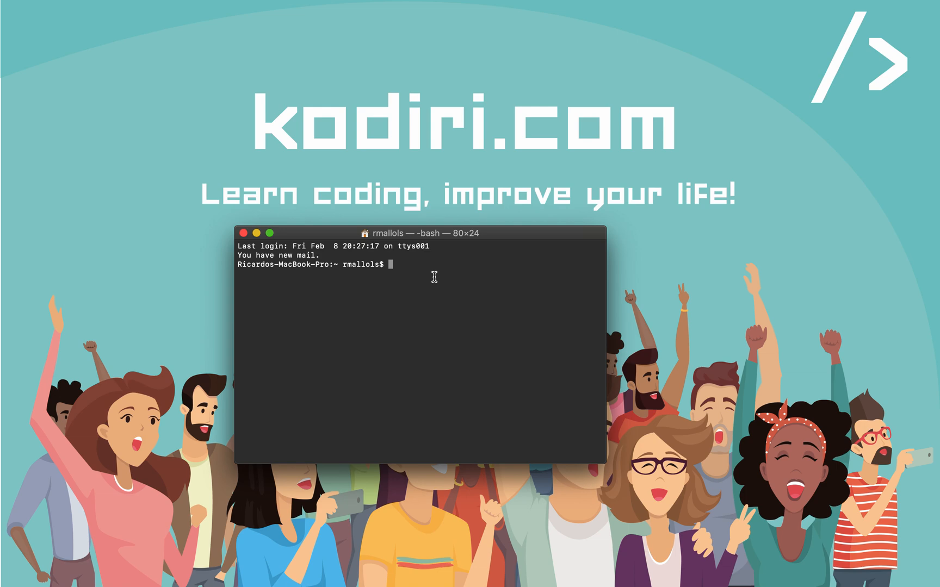
- Run 'node -v' and highlight the reported installed version v8.15.0
type("node -v")
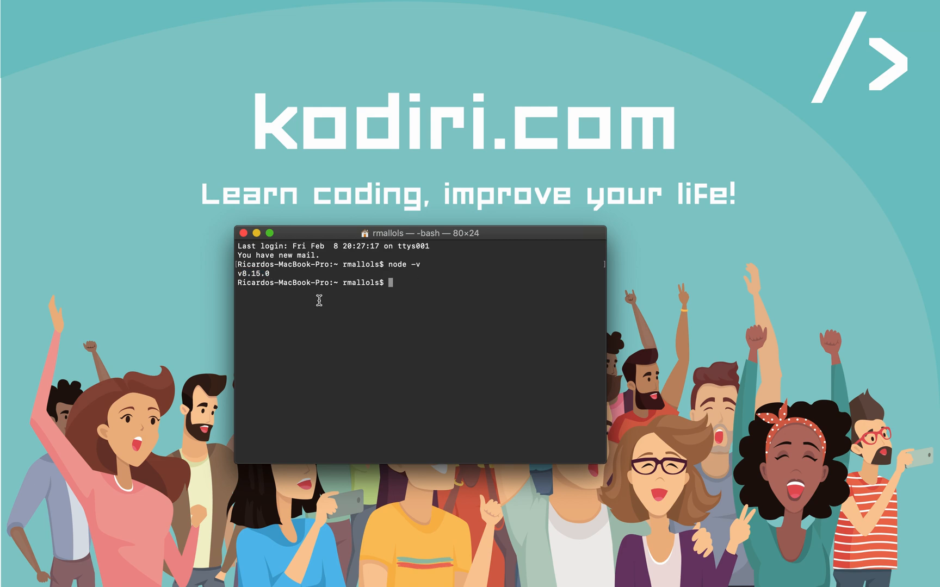
mouse_move(302, 300)
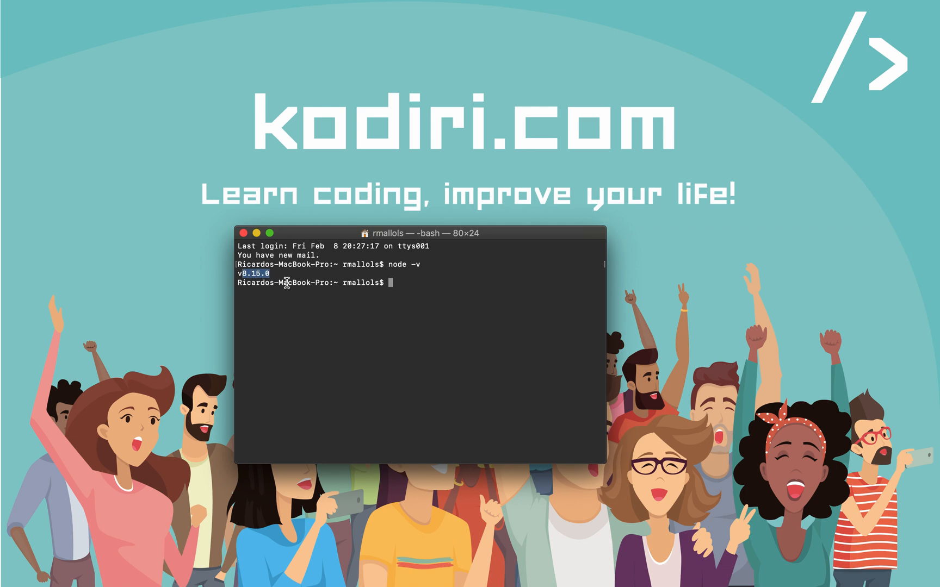
mouse_move(298, 292)
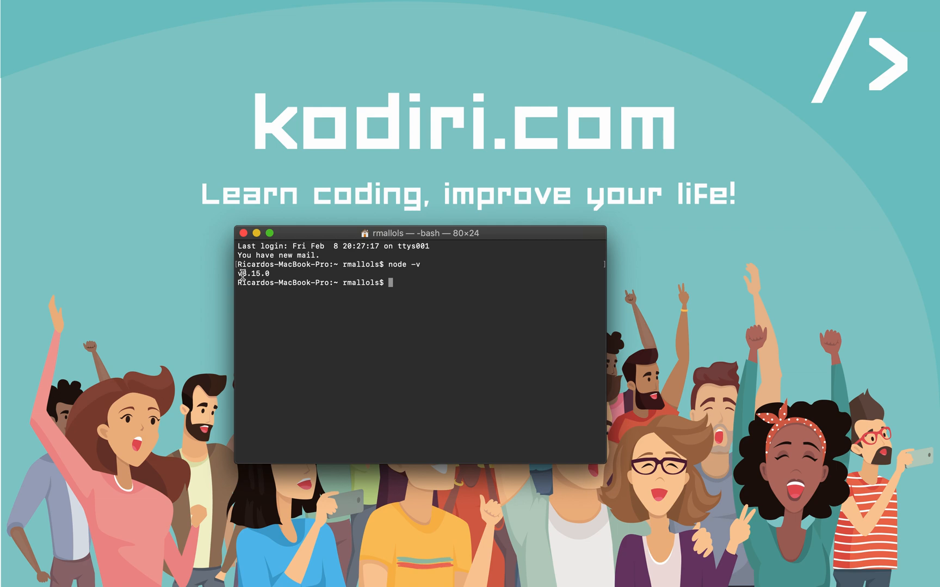
mouse_move(269, 296)
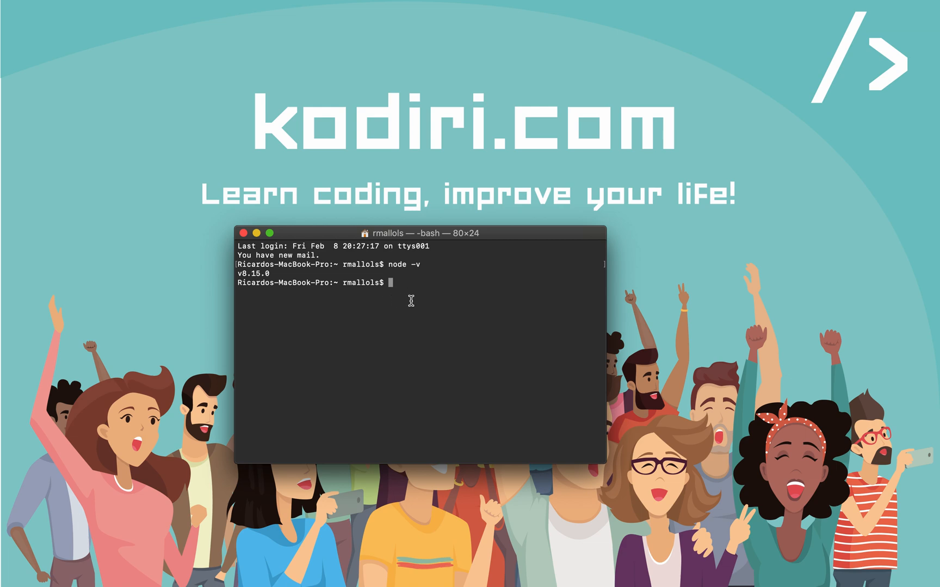
mouse_move(430, 324)
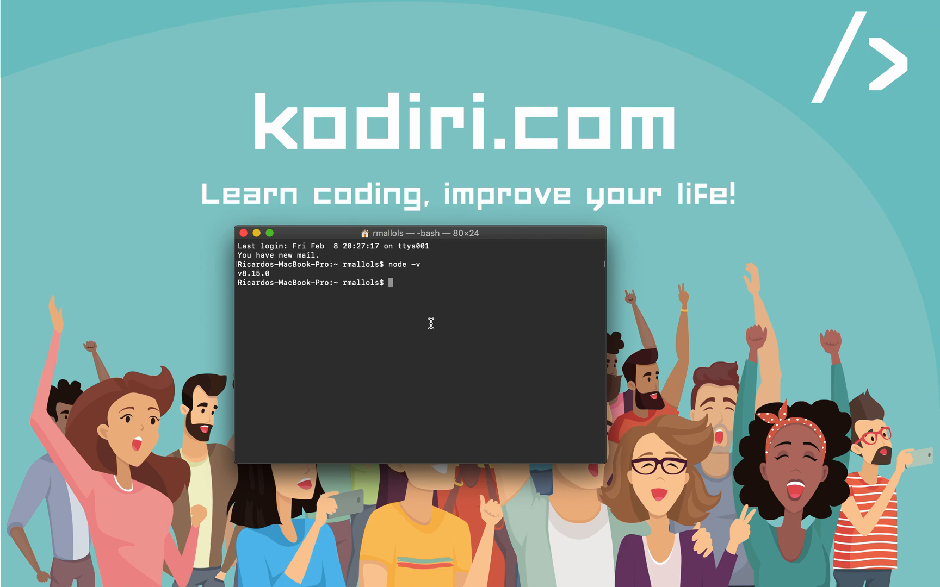
mouse_move(454, 274)
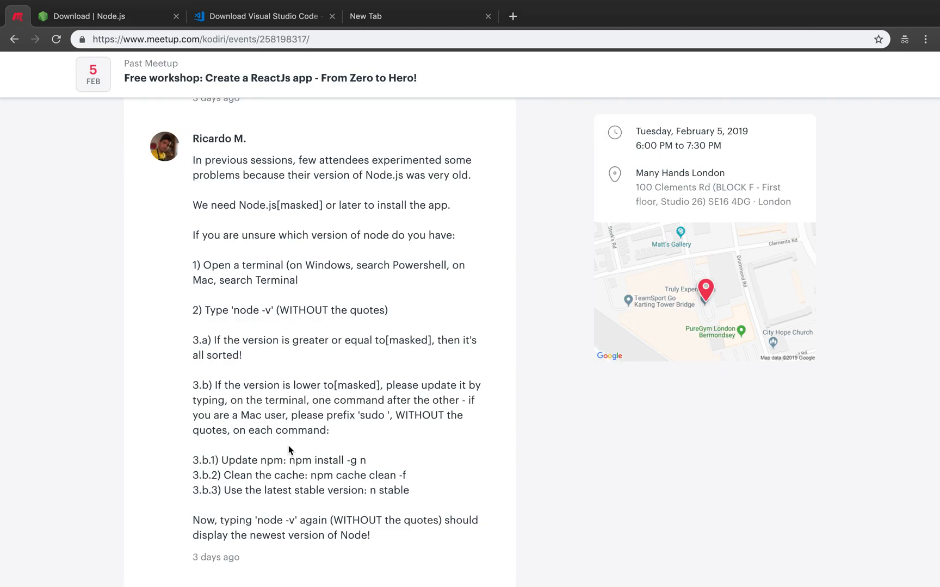
left_click_drag(288, 460, 369, 460)
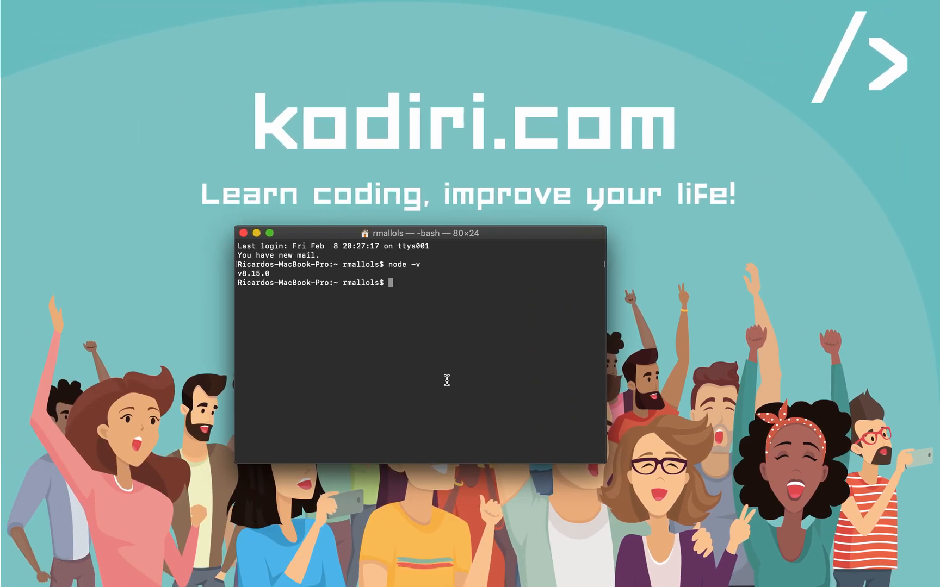
- Run 'npm install -g n' and highlight the resulting EACCES permission-denied error
type("npm install -g n")
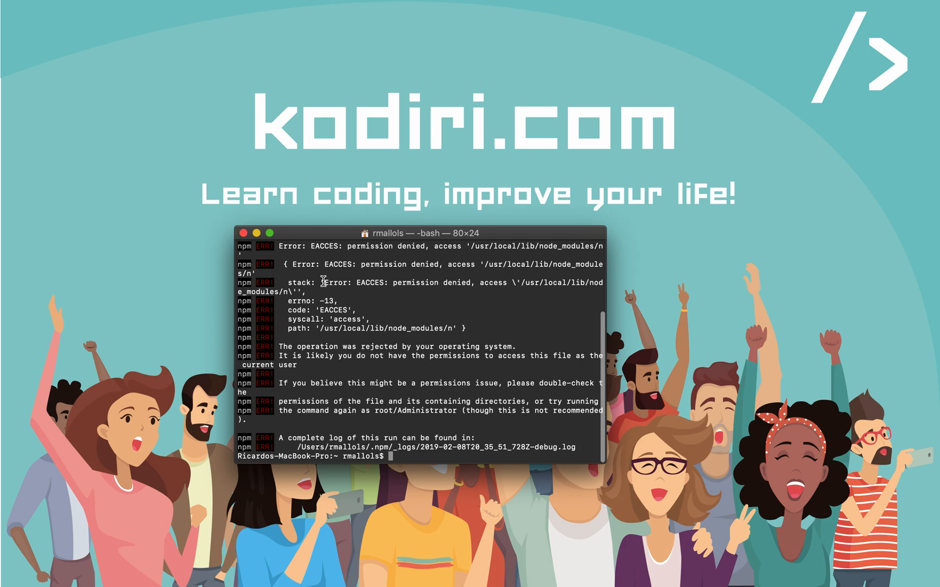
left_click_drag(324, 283, 483, 282)
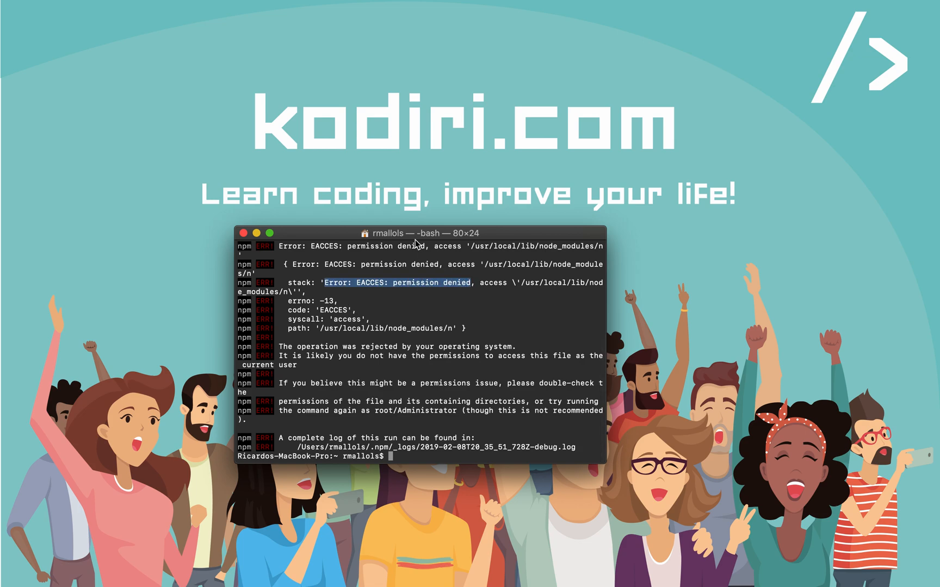
left_click_drag(420, 233, 419, 178)
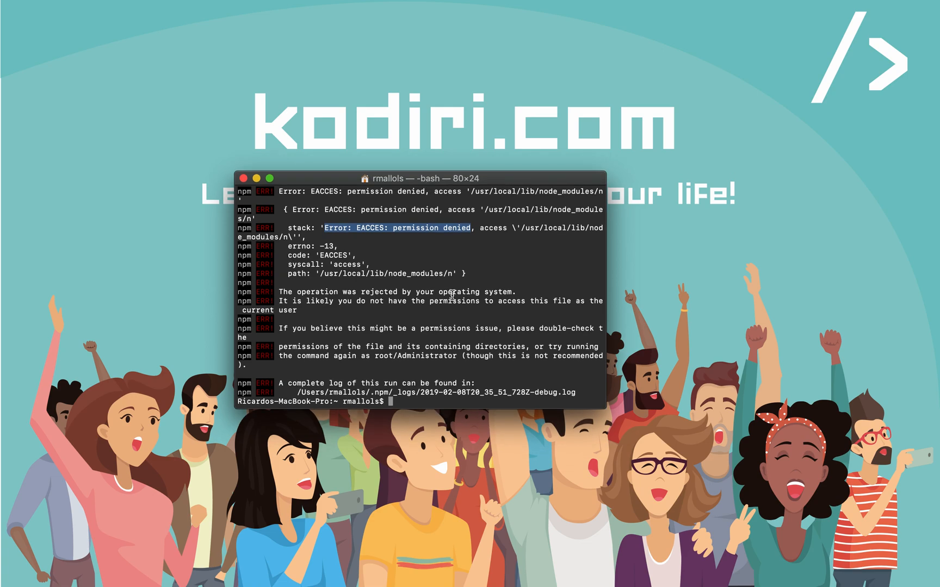
mouse_move(554, 345)
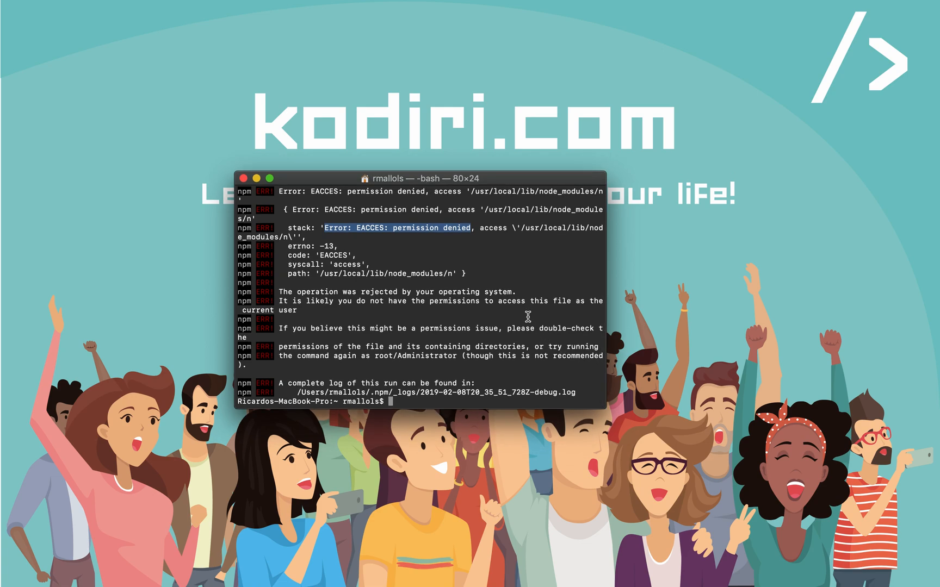
- Retype the install command as 'sudo npm install -g n' at the prompt
type("npm install -g n")
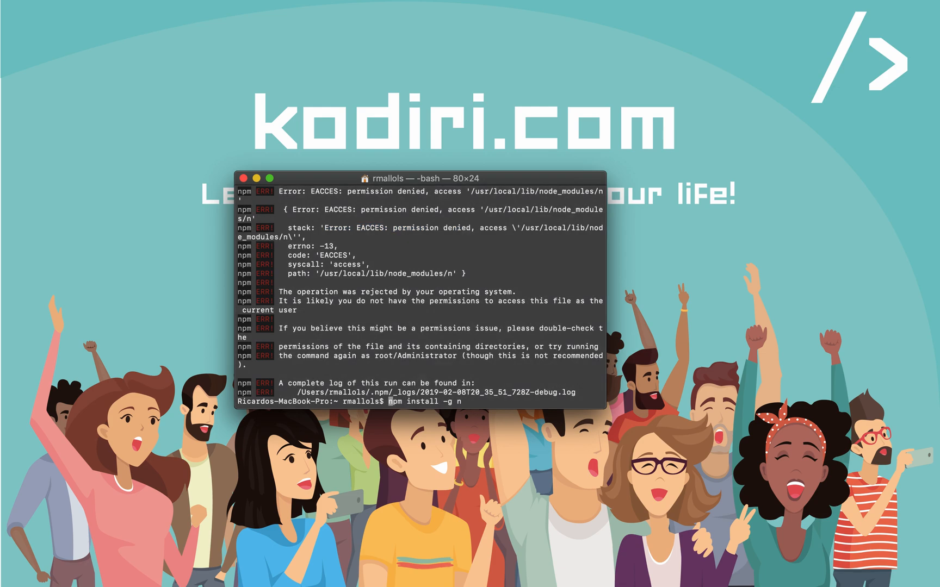
type("sudo")
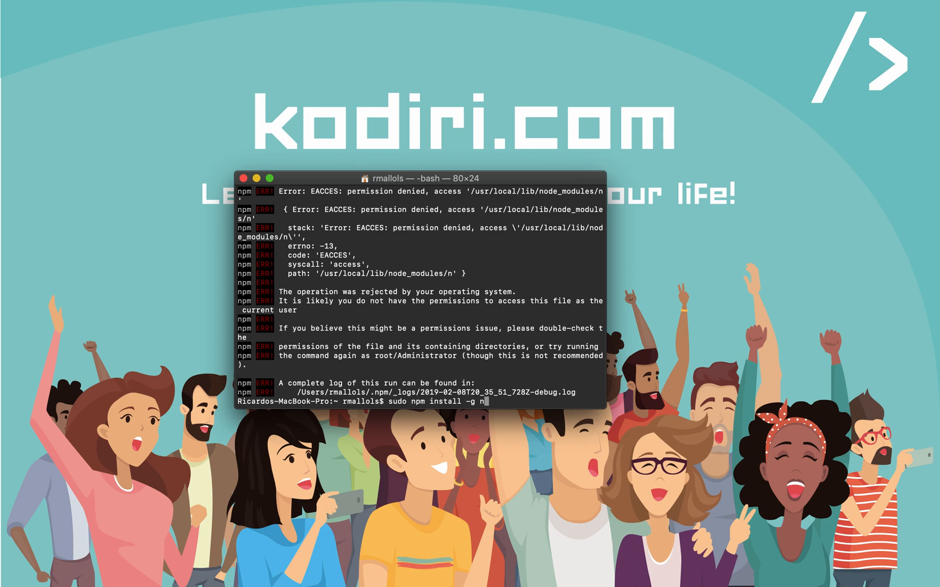
key("Enter")
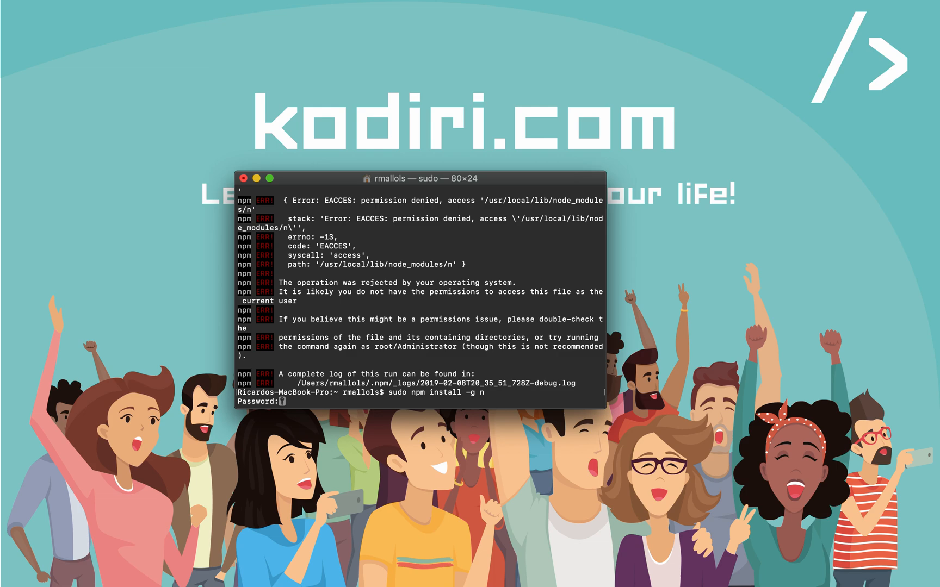
mouse_move(381, 367)
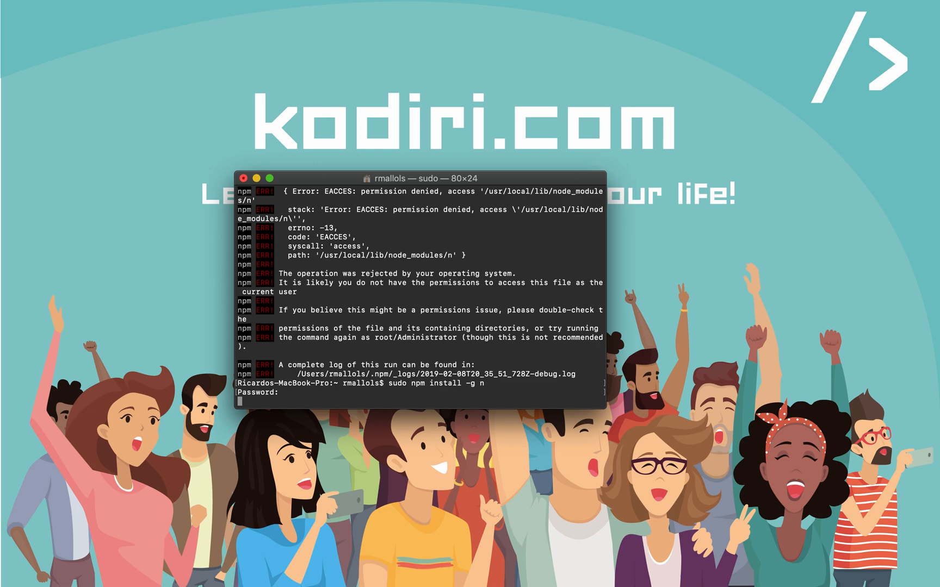
key("Enter")
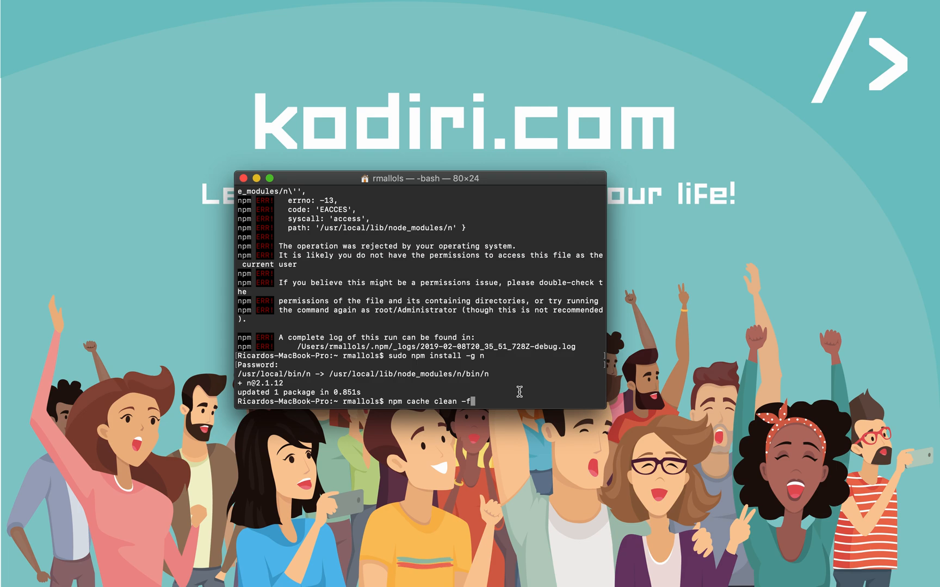
key("Return")
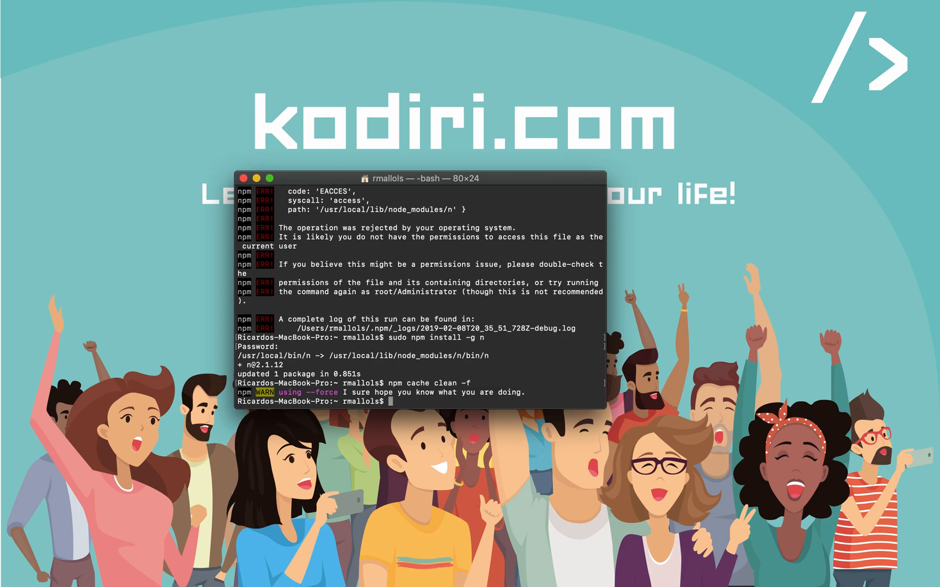
mouse_move(445, 379)
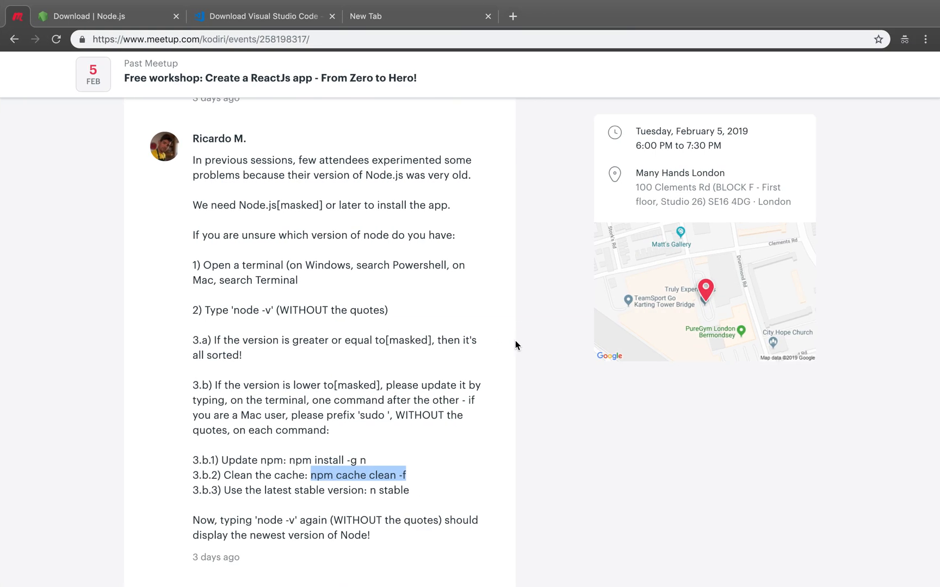
mouse_move(404, 521)
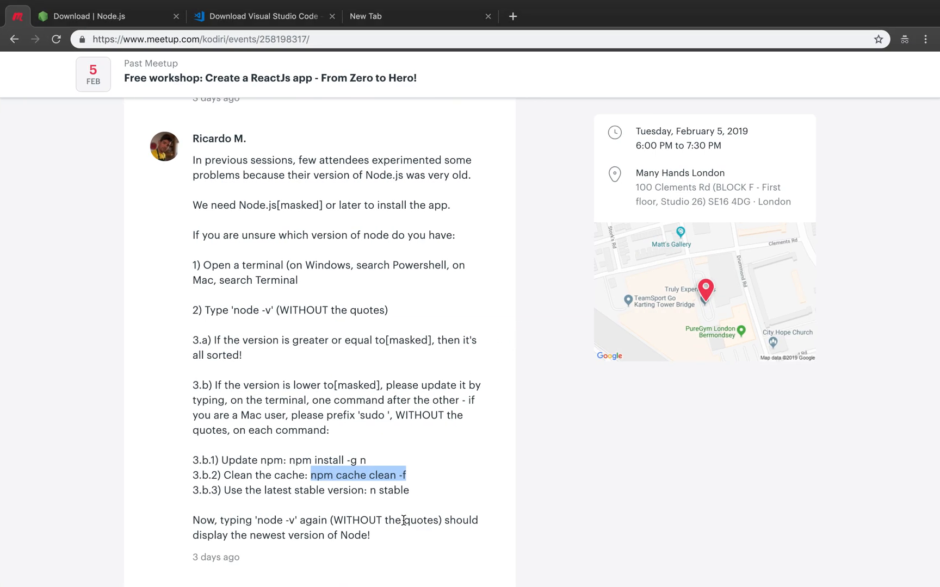
mouse_move(327, 512)
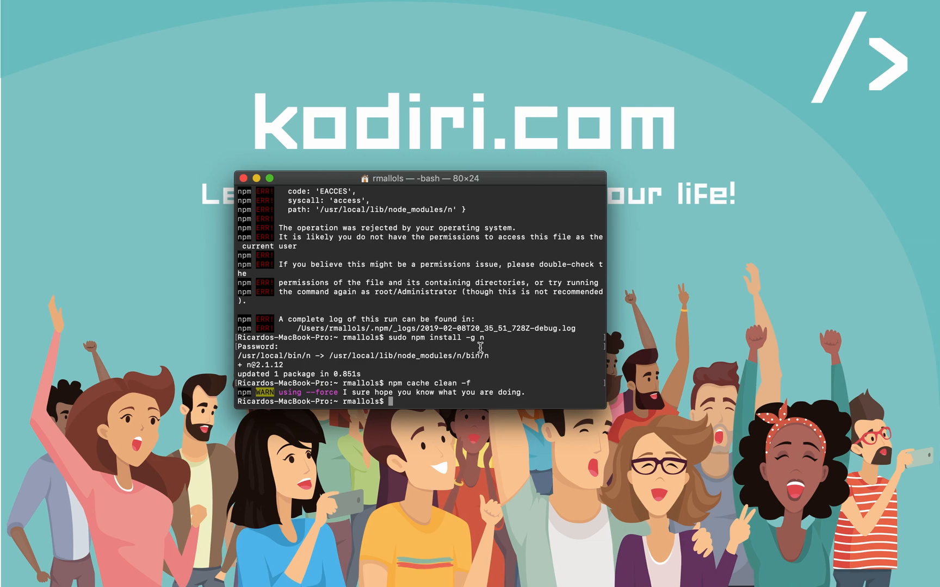
- Run 'n stable', then recheck with 'node -v', which still reports v8.15.0
type("n stable")
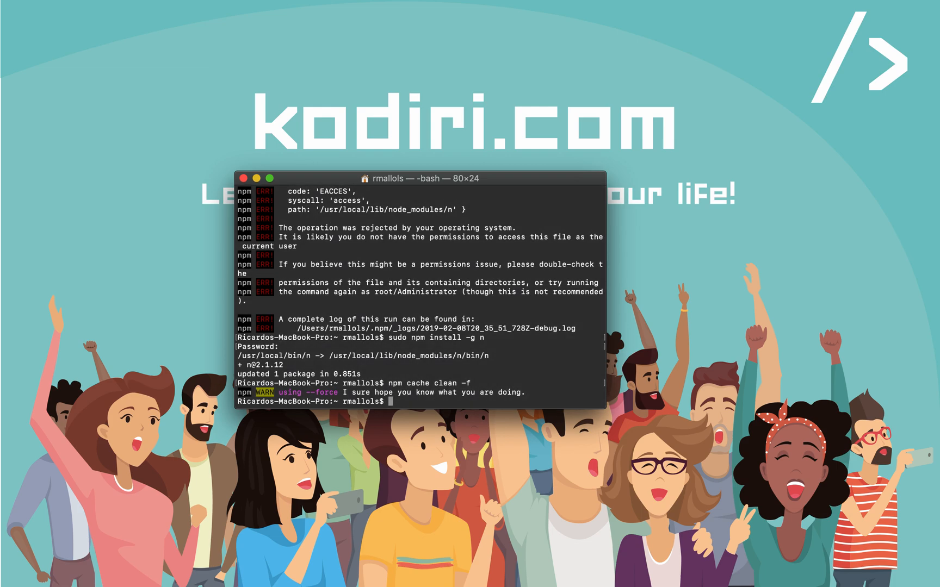
type("node -v")
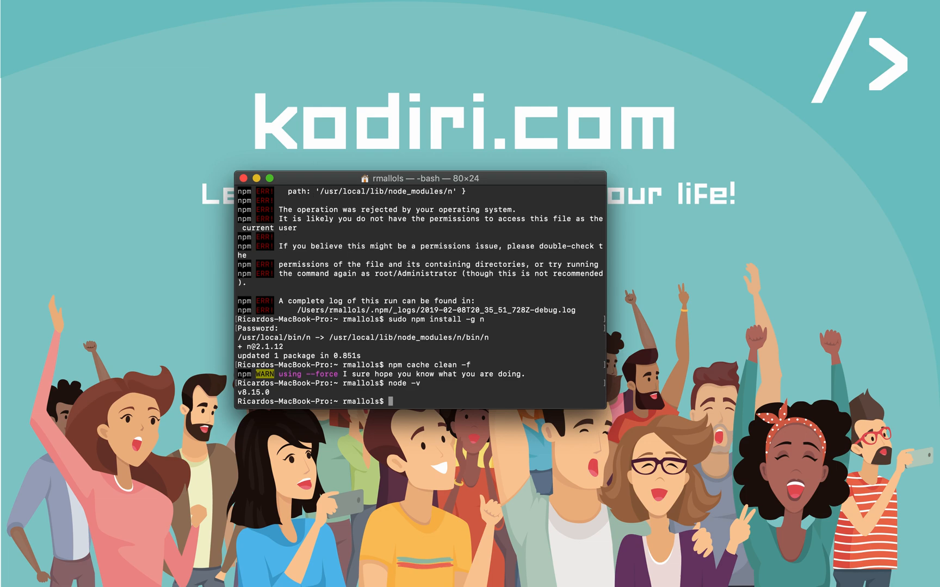
mouse_move(267, 392)
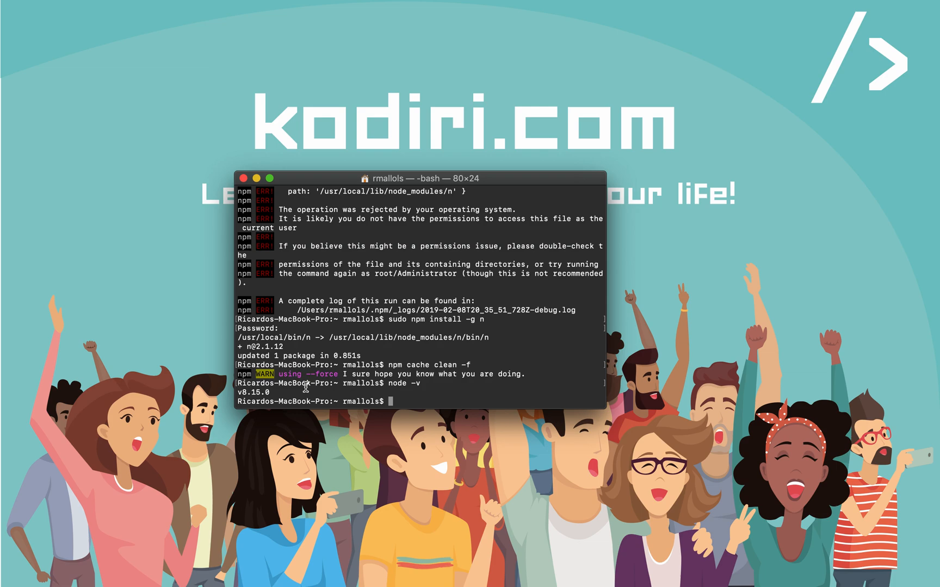
mouse_move(387, 345)
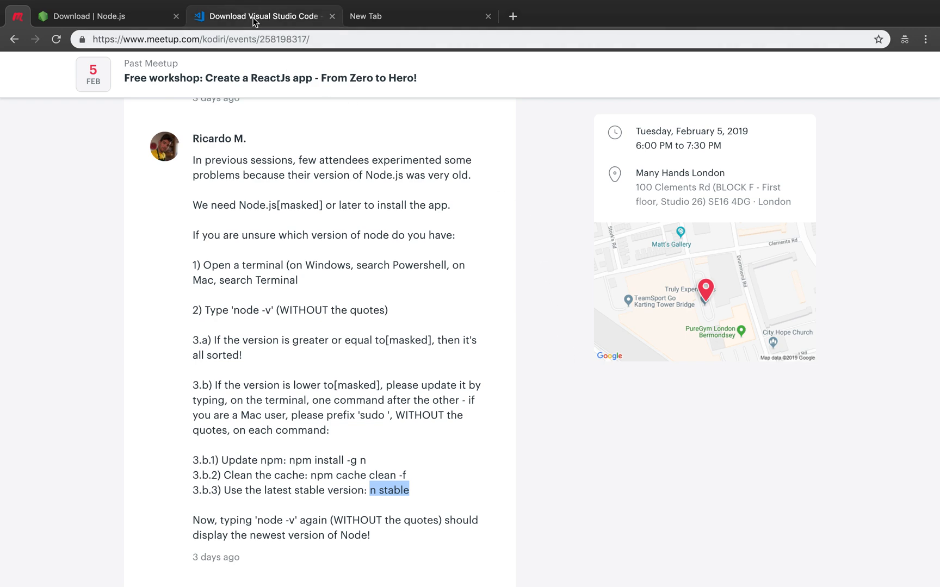
left_click(256, 16)
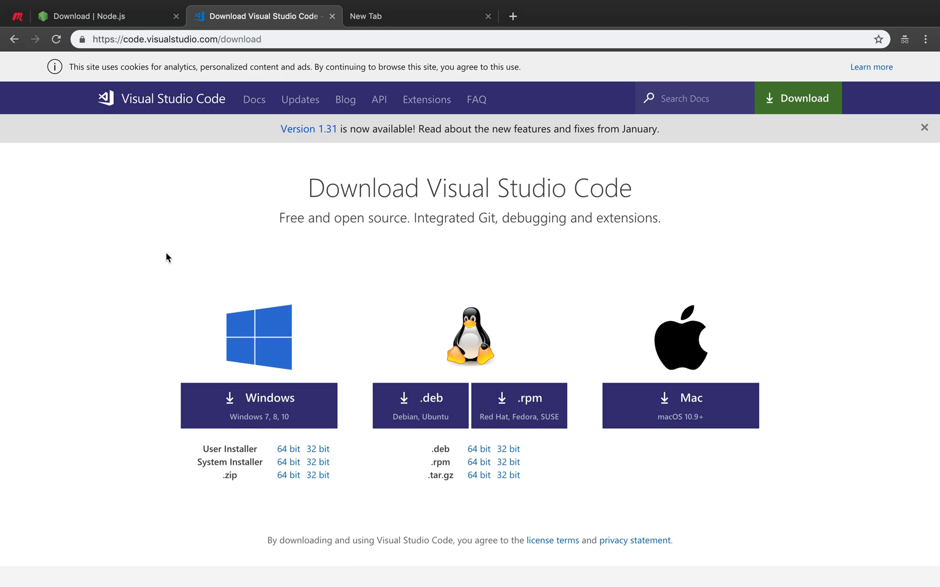
mouse_move(189, 101)
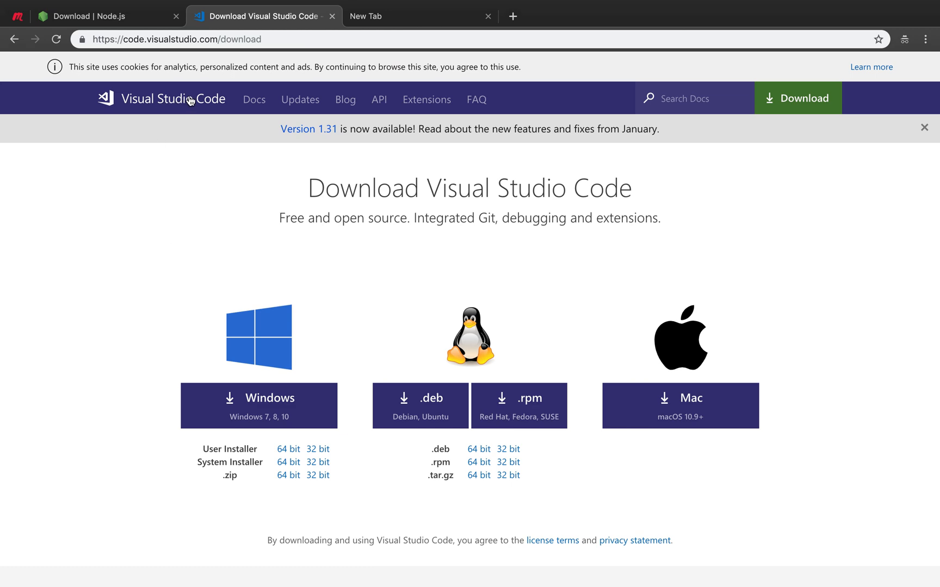
mouse_move(148, 219)
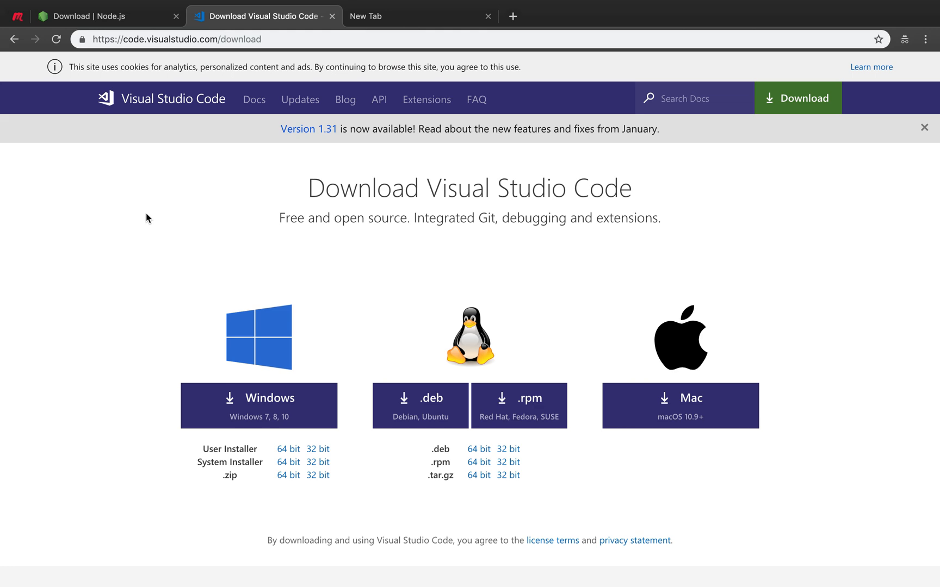
mouse_move(429, 400)
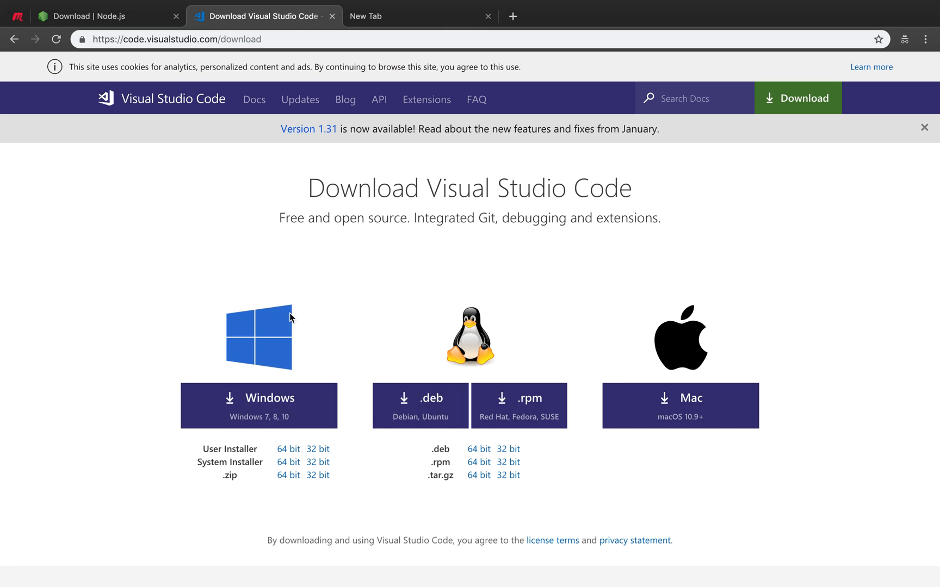
mouse_move(173, 298)
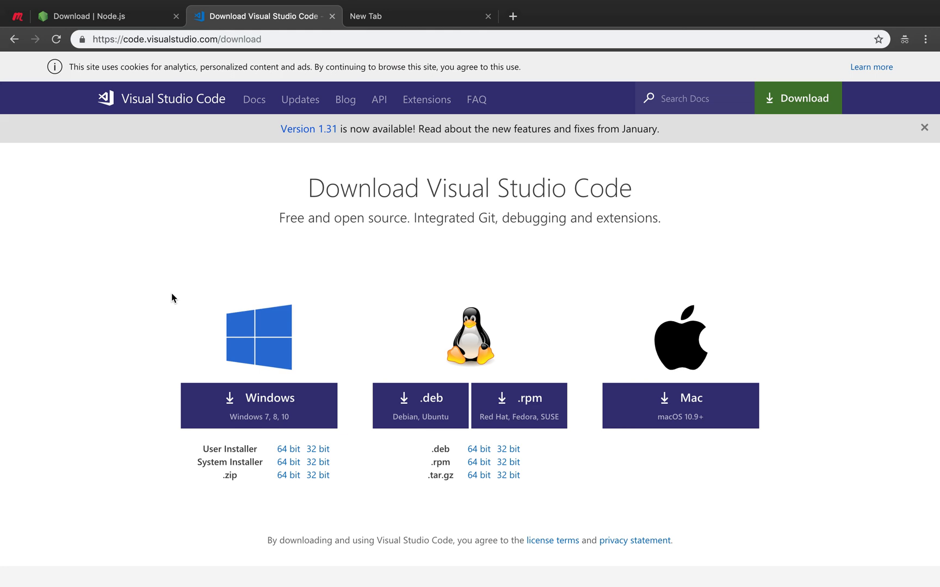
mouse_move(153, 270)
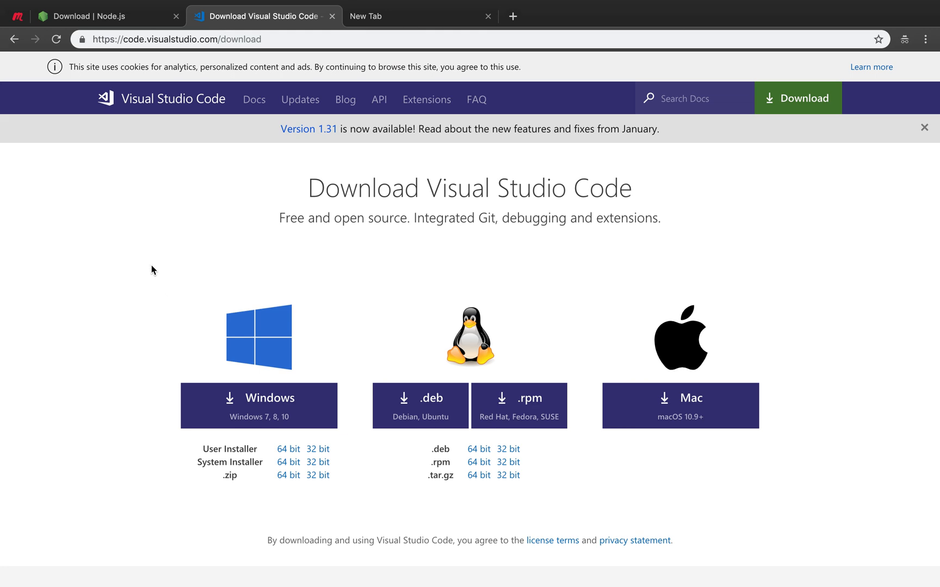
mouse_move(170, 251)
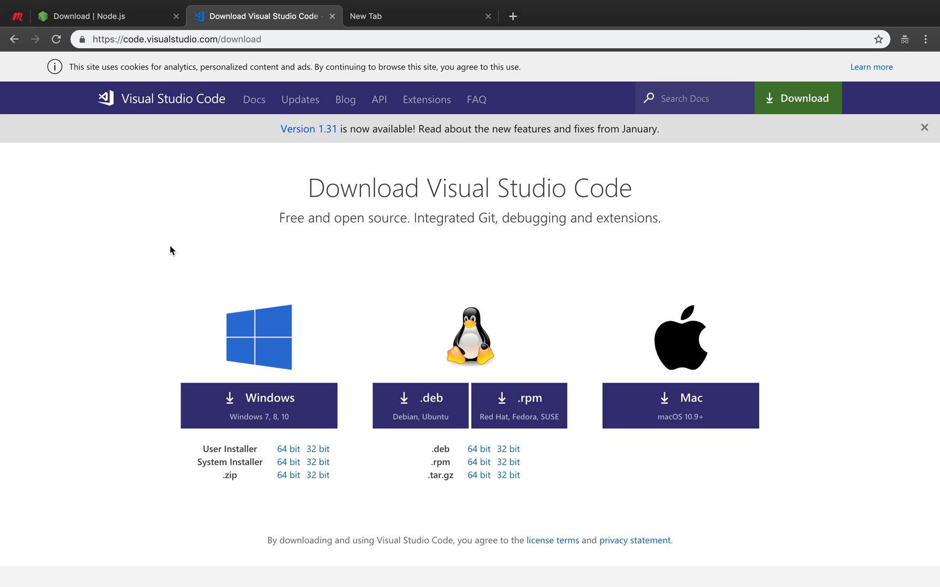
mouse_move(248, 227)
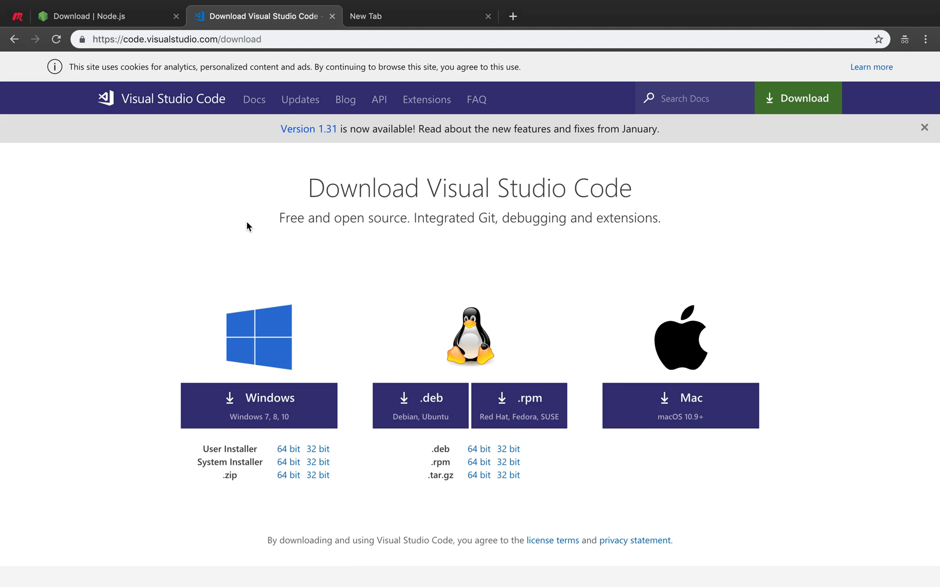
mouse_move(240, 237)
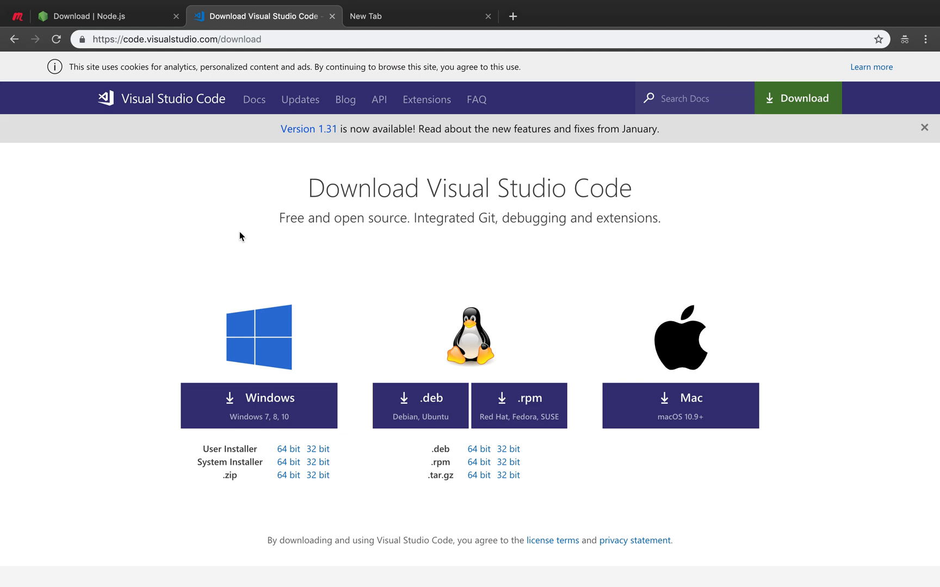
mouse_move(279, 225)
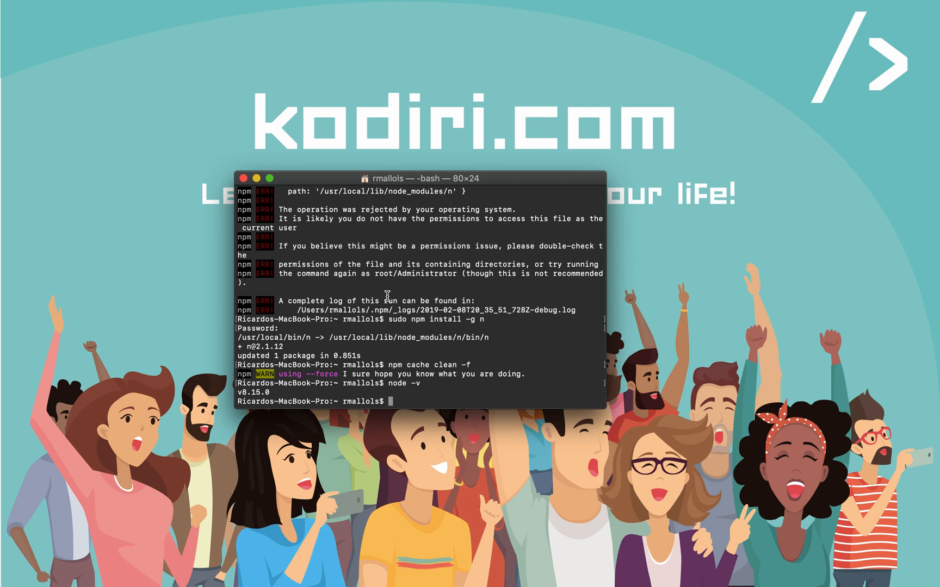
type("c")
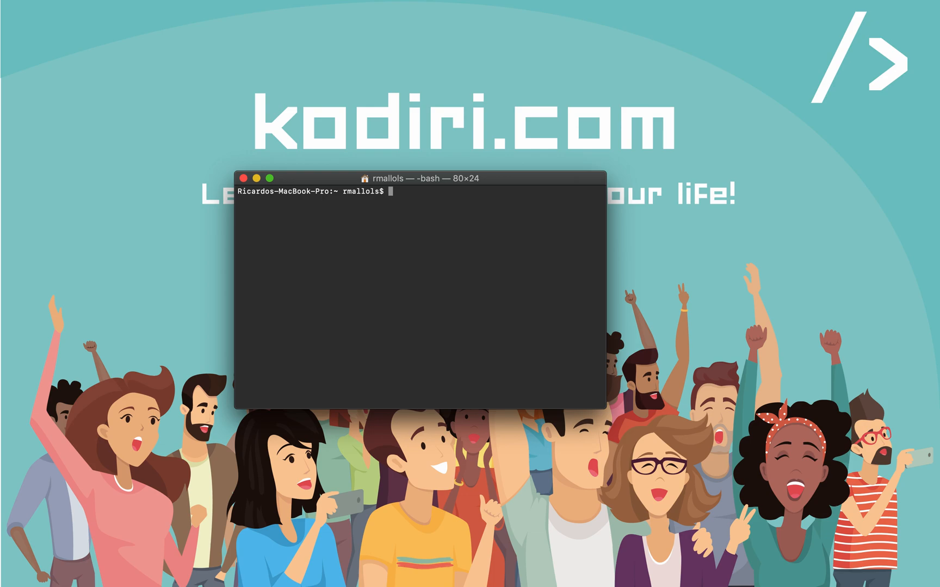
mouse_move(467, 311)
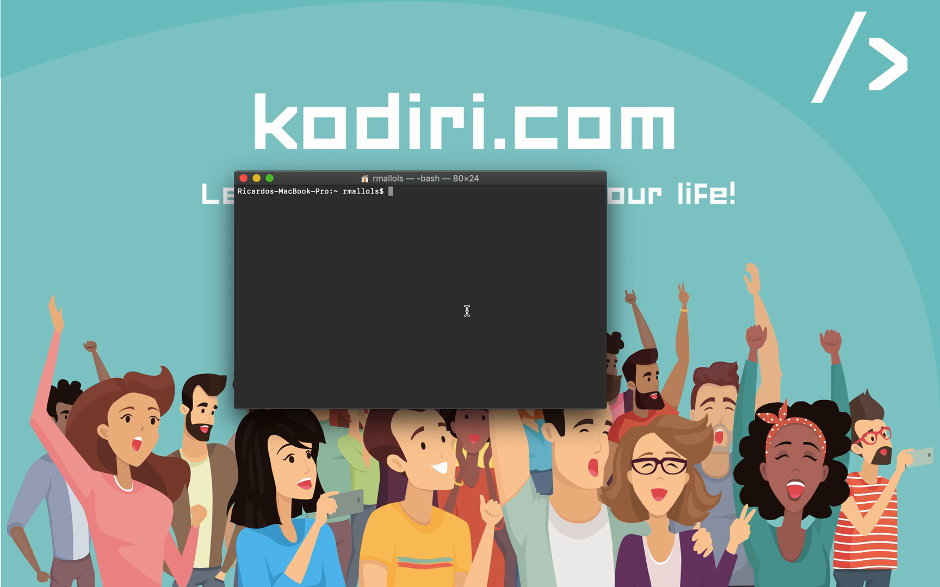
type("npm install create")
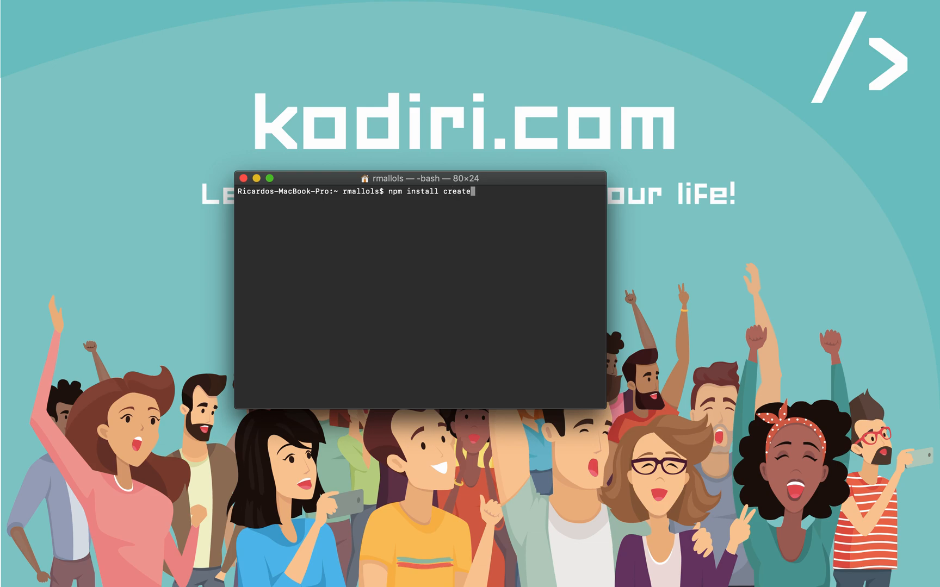
type("-react-app -g")
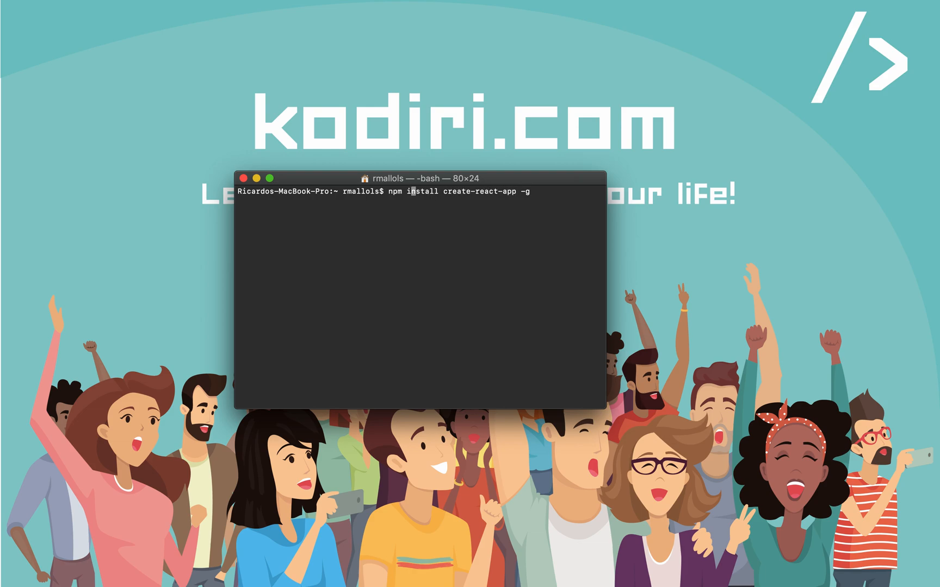
type("sudo")
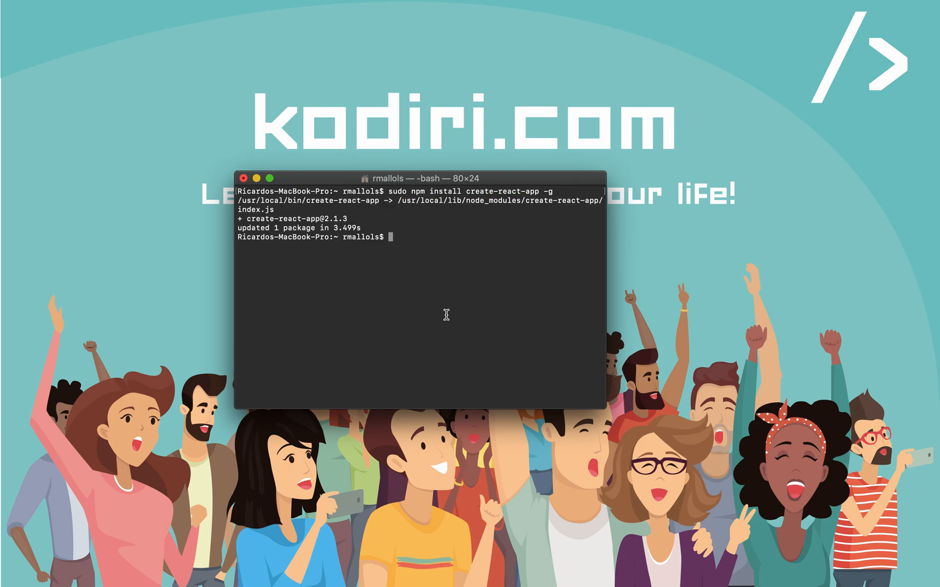
- Run 'create-react-app kodiri-test' to generate a new React project
double_click(259, 218)
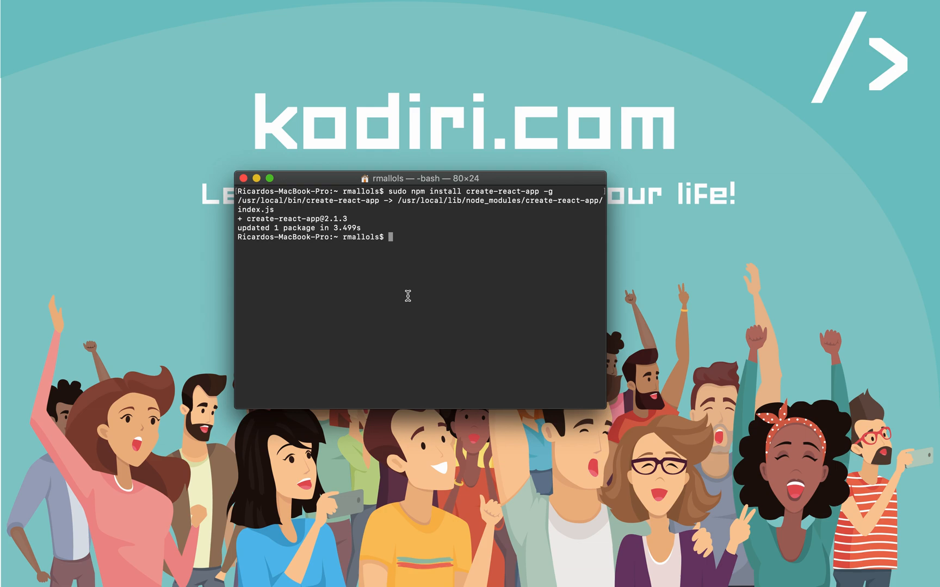
type("creat")
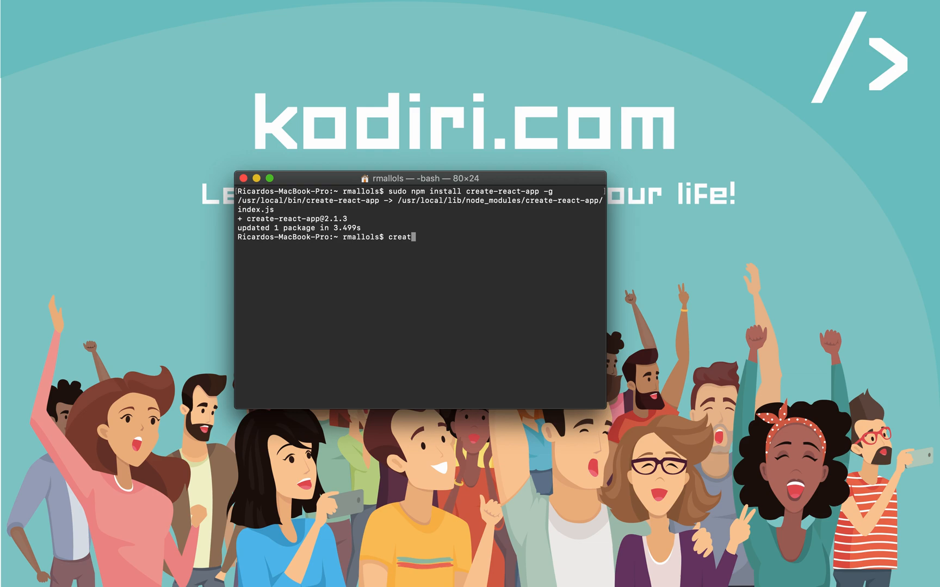
type("e-rea")
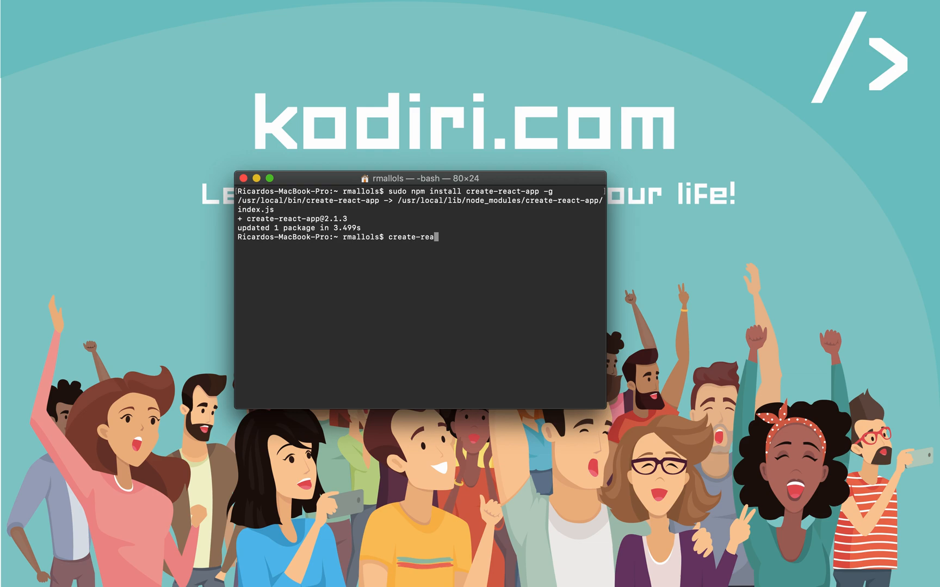
type("ct-app")
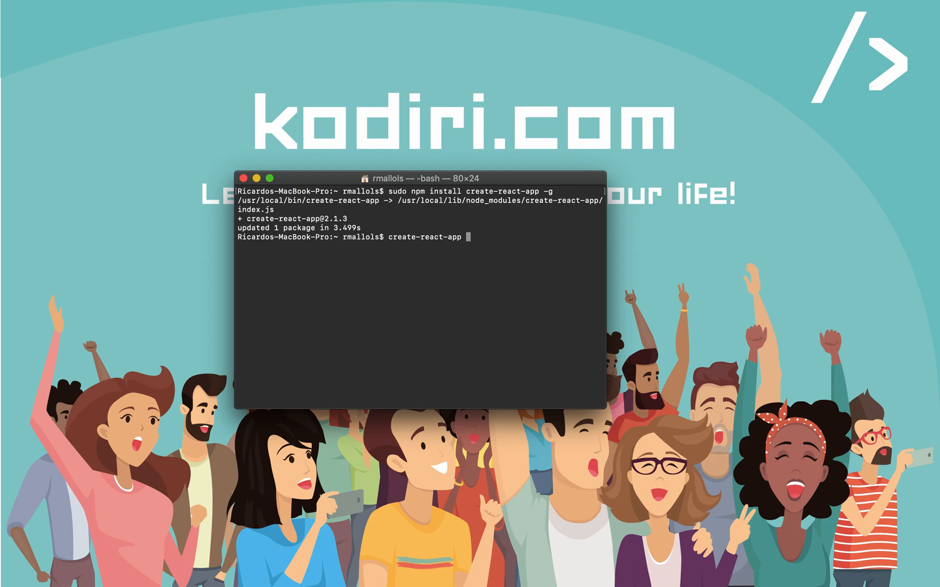
mouse_move(502, 234)
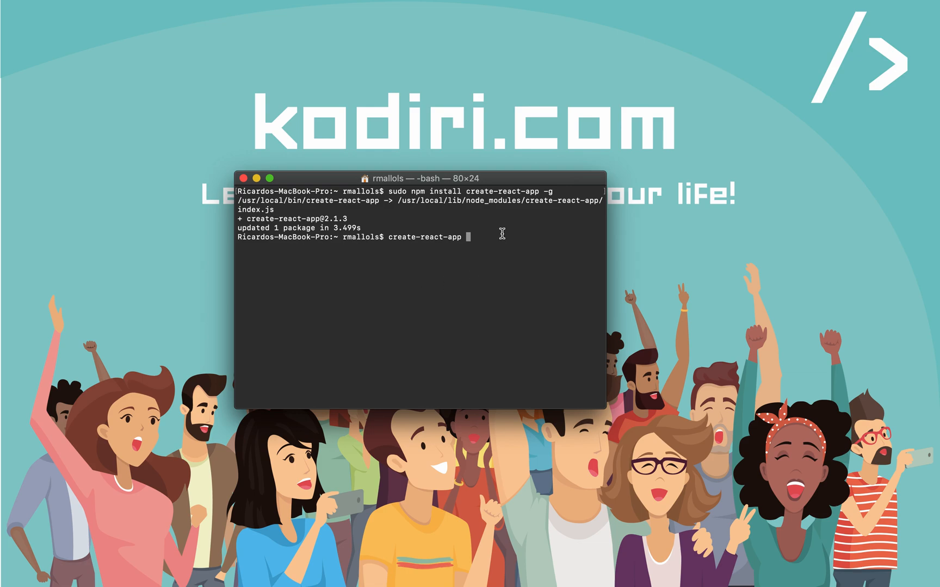
mouse_move(496, 247)
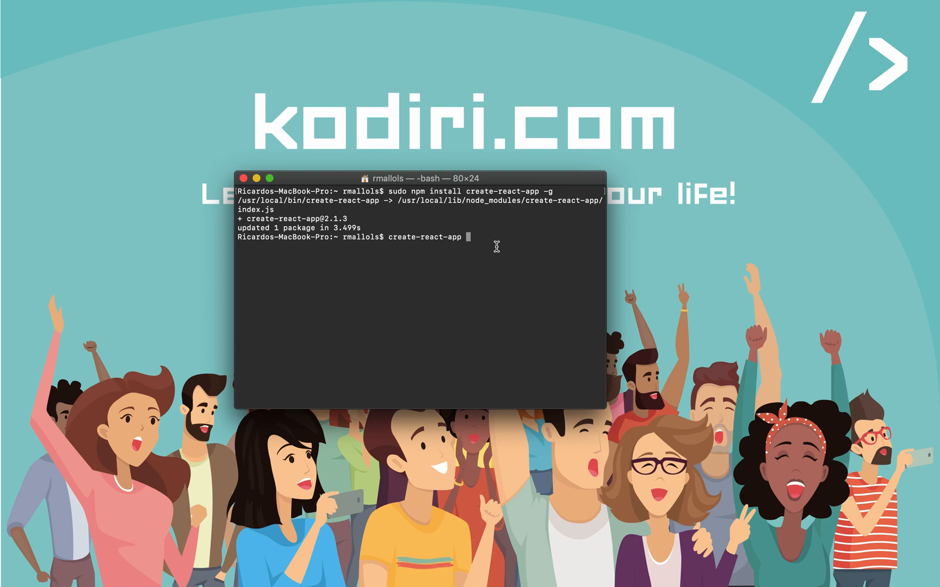
type("kodiri-")
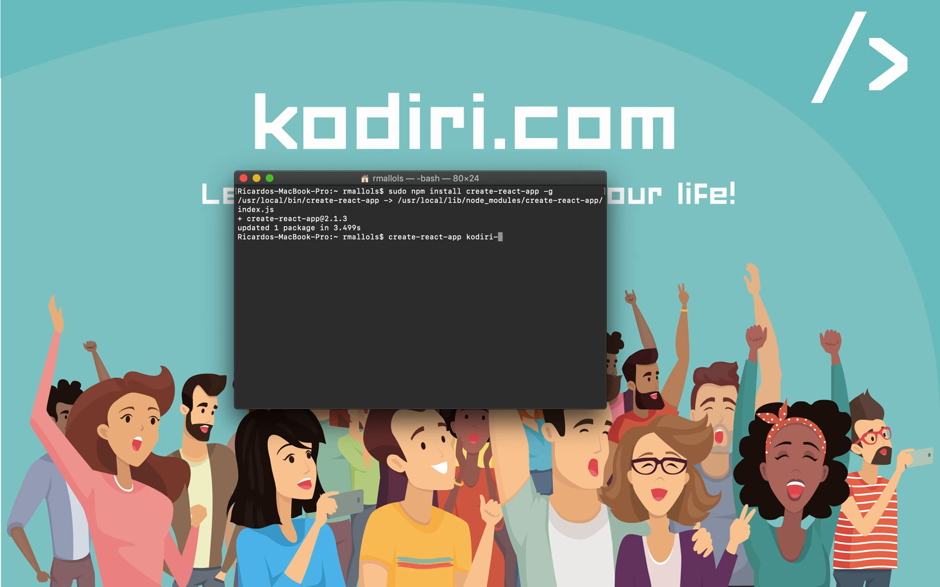
type("test")
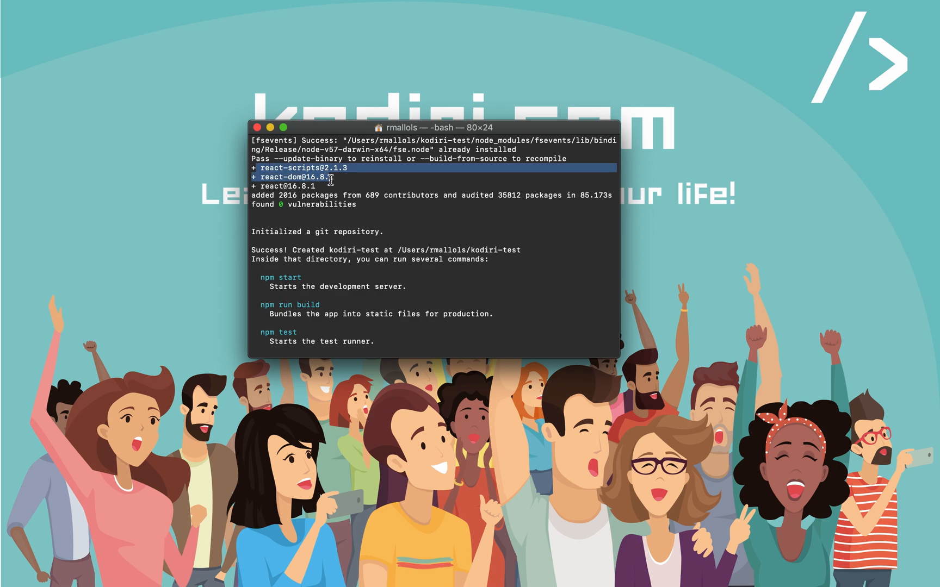
- Scroll through the create-react-app output to the kodiri-test success summary
scroll("down", 3)
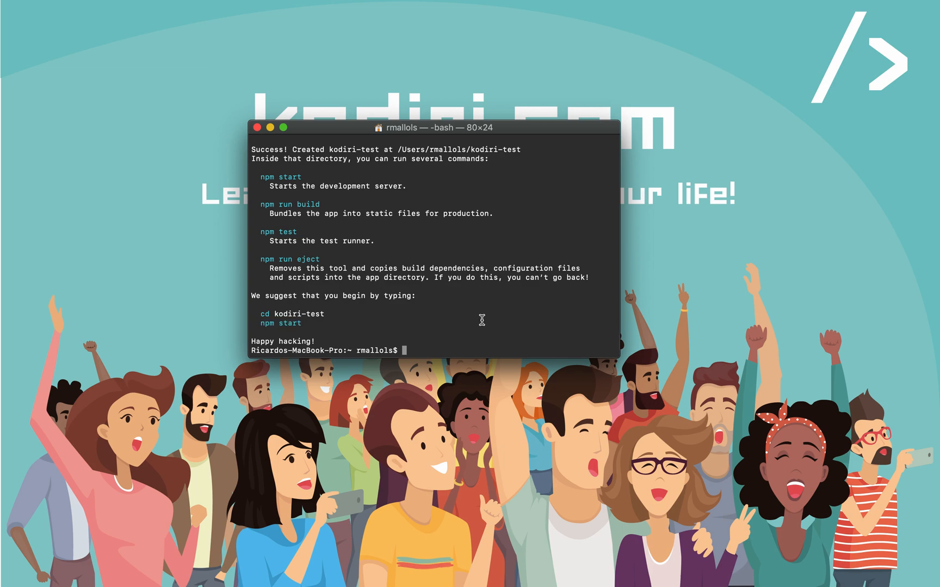
- Change into the kodiri-test folder via Tab completion and run 'npm start'
type("cd kodi")
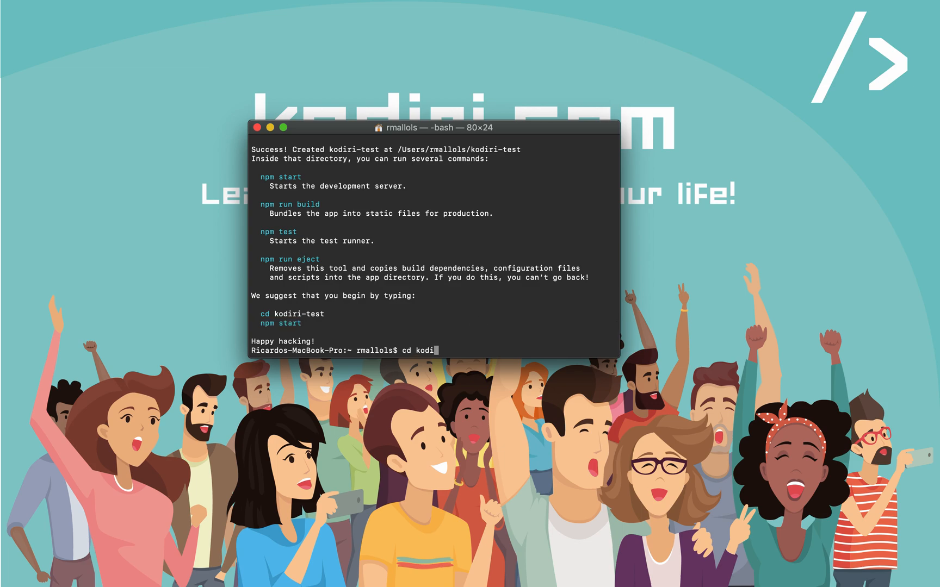
key("Enter")
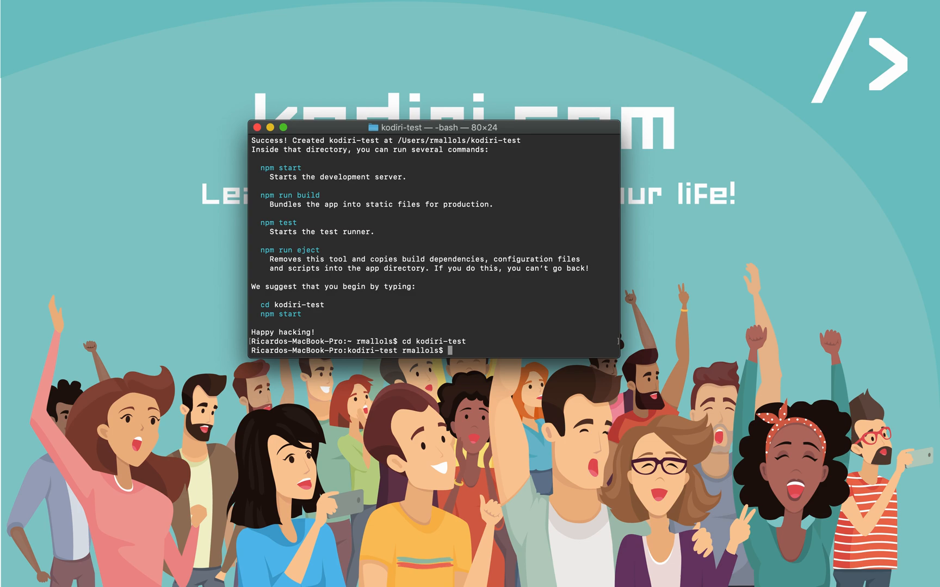
type("npm start")
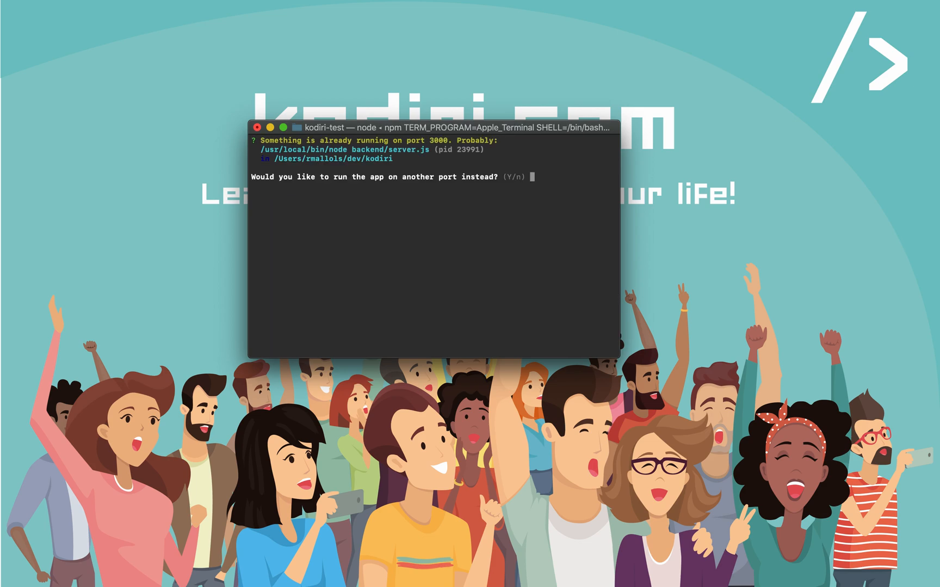
mouse_move(546, 177)
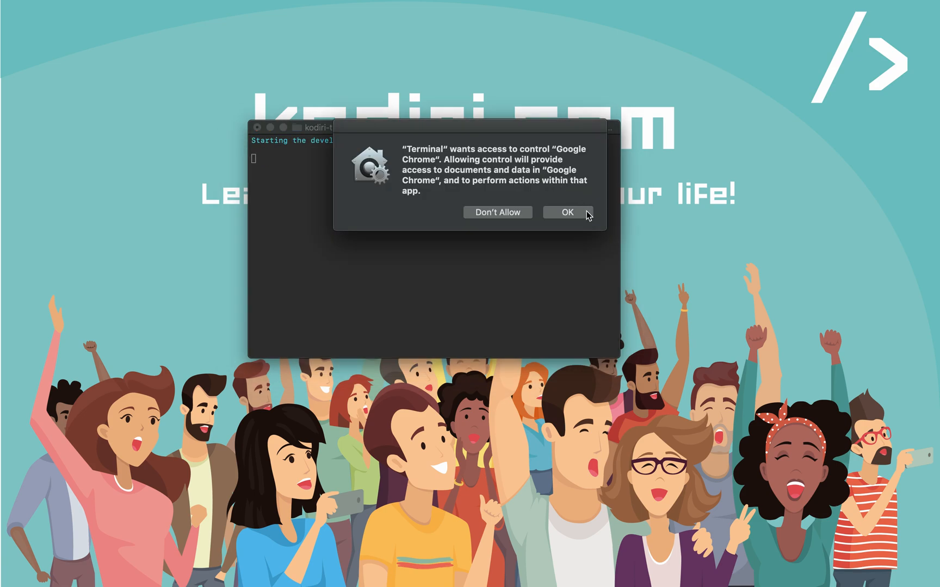
- Allow Terminal to open the React app at localhost:3002 in Chrome, then launch Visual Studio Code
left_click(567, 212)
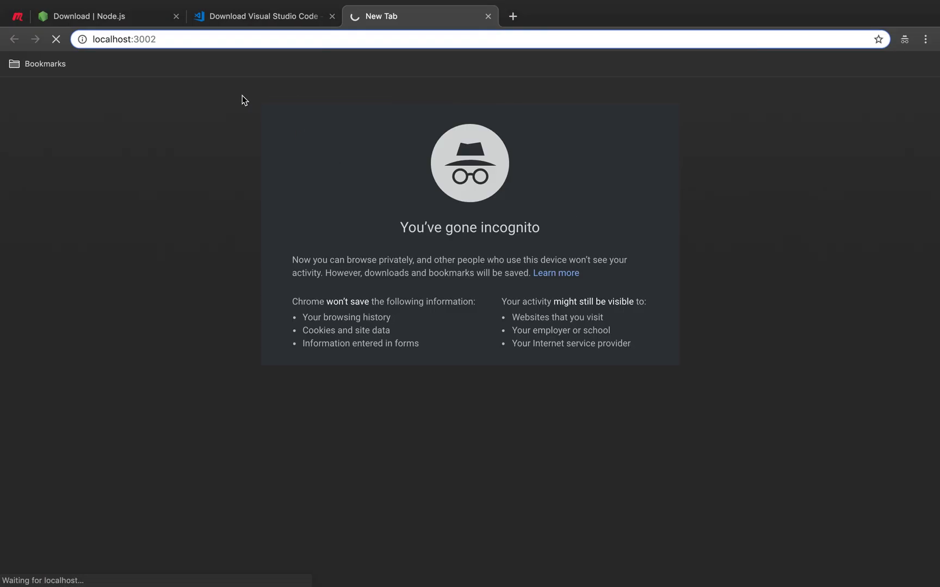
mouse_move(223, 100)
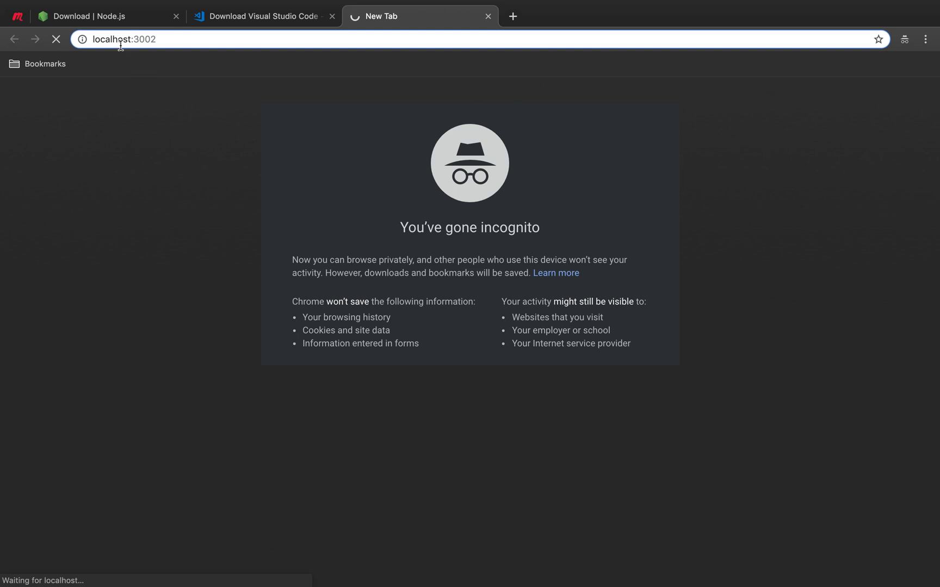
mouse_move(207, 121)
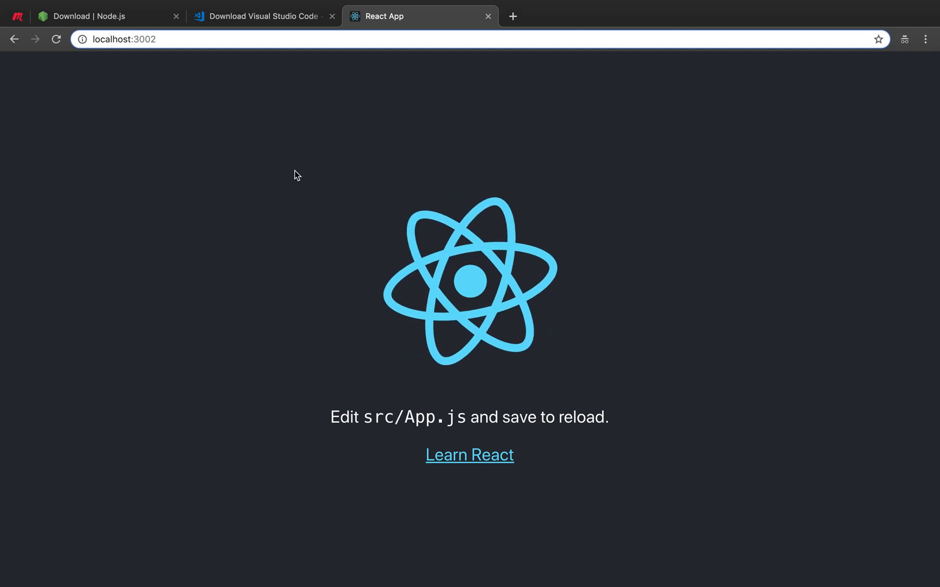
mouse_move(916, 446)
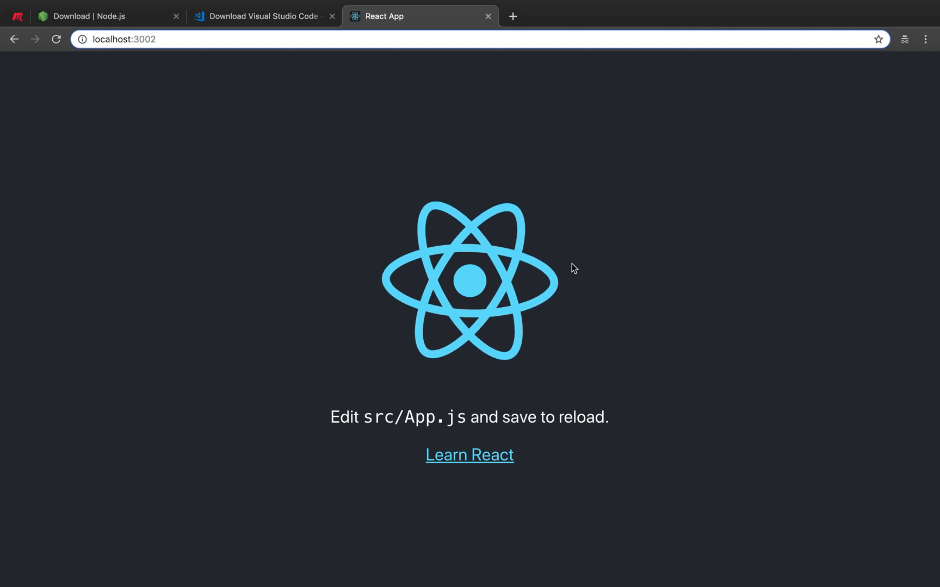
mouse_move(705, 279)
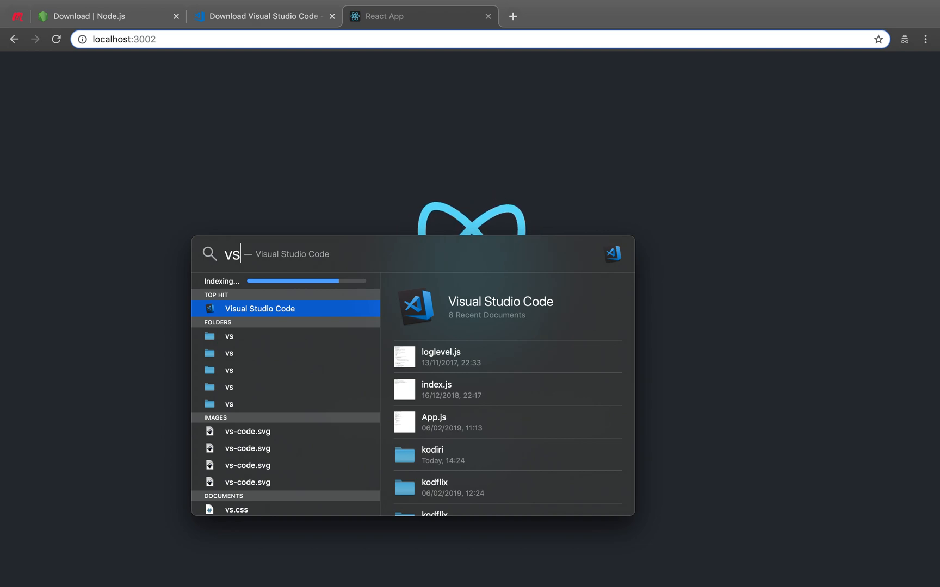
left_click(260, 308)
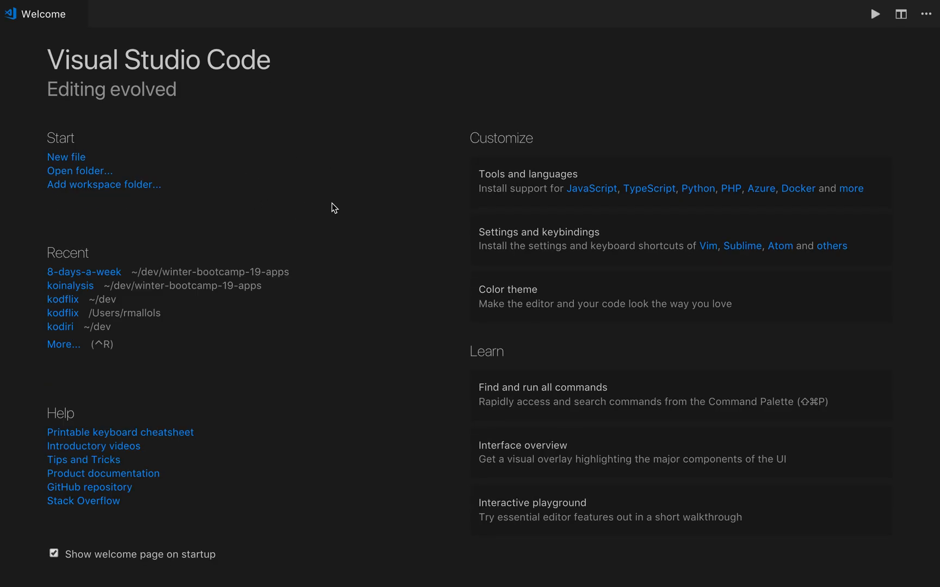
mouse_move(226, 159)
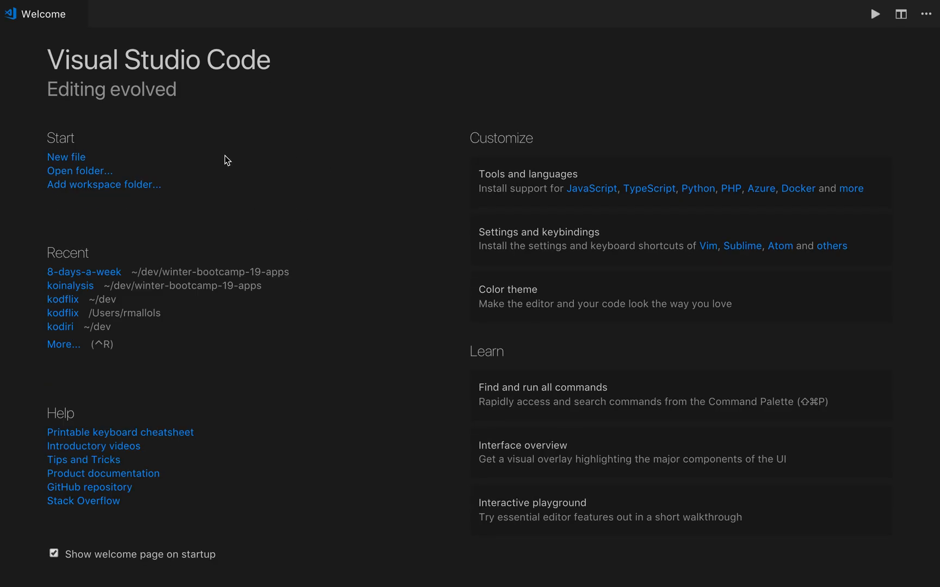
mouse_move(270, 205)
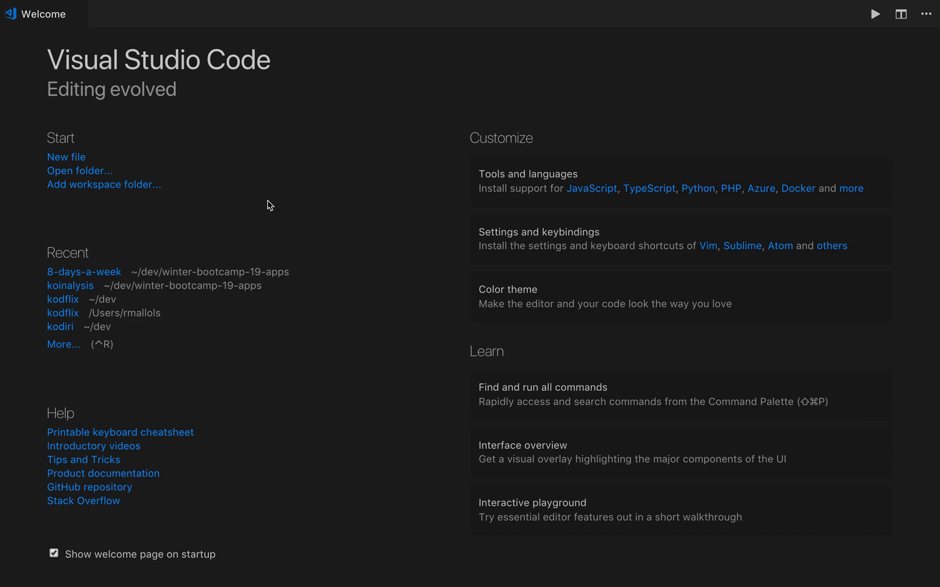
mouse_move(229, 163)
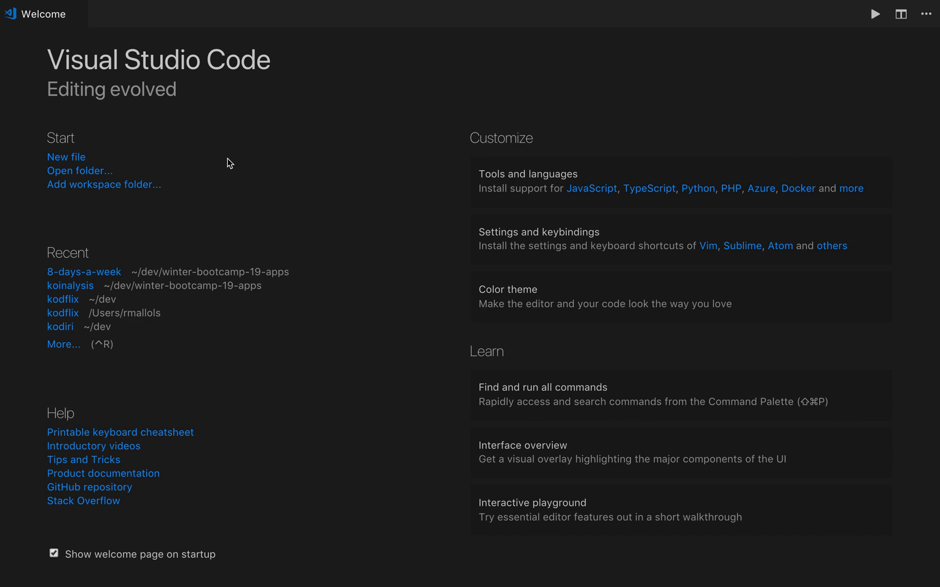
mouse_move(94, 171)
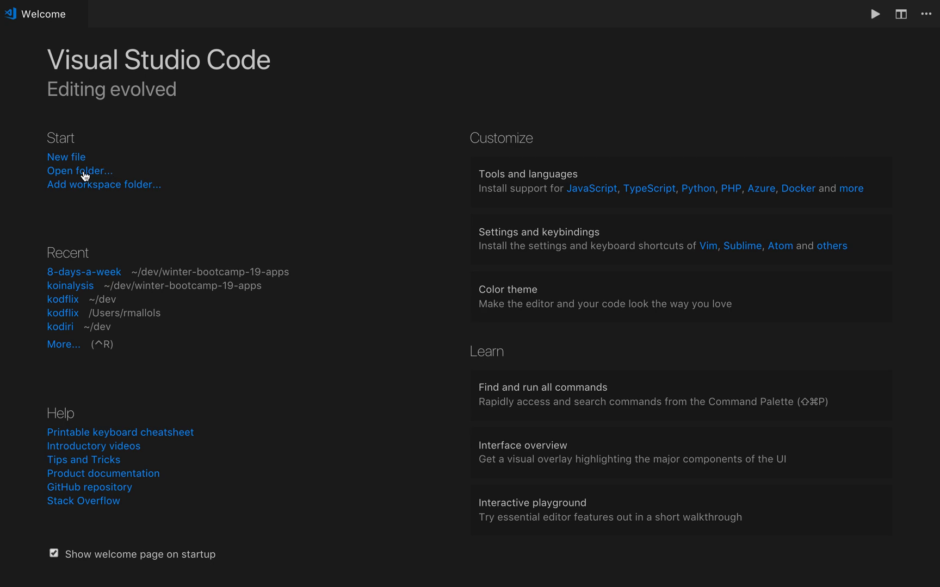
mouse_move(90, 176)
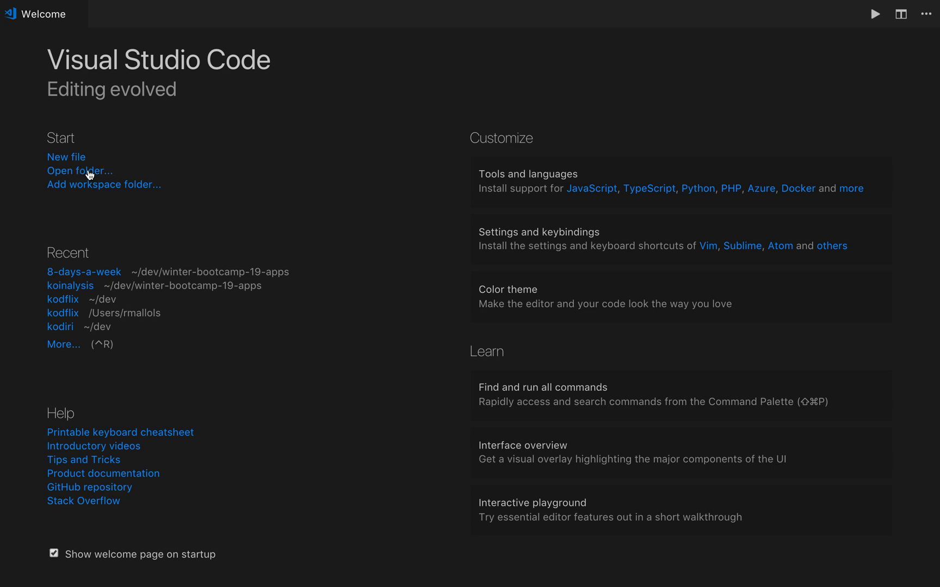
- Choose to open a project folder from VS Code's Welcome page
left_click(75, 7)
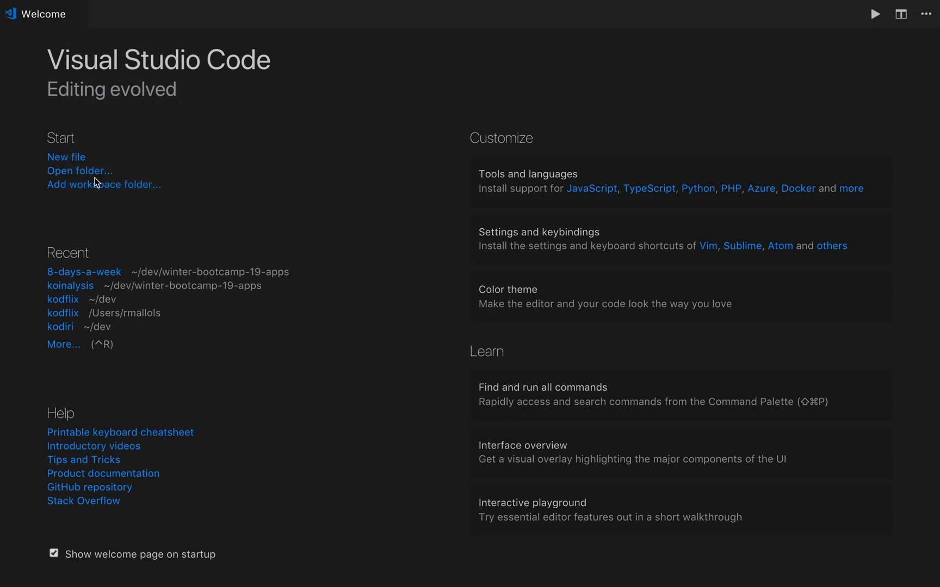
- Open the kodiri-test folder from the home directory as the VS Code workspace
left_click(79, 170)
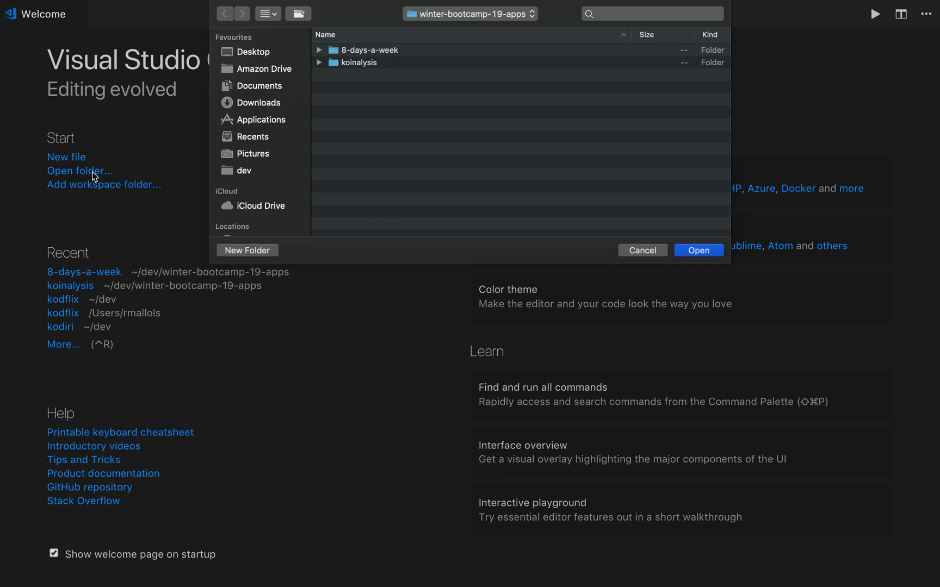
mouse_move(196, 145)
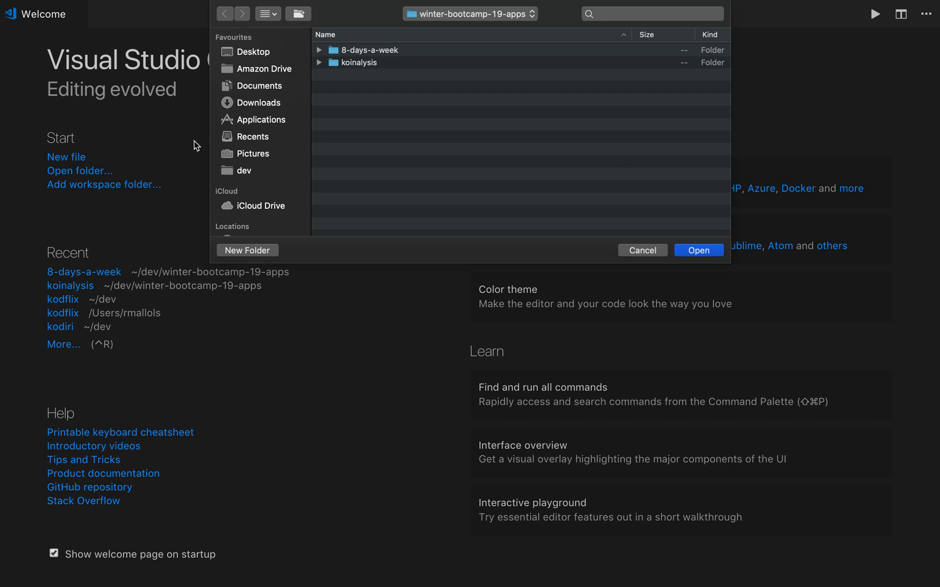
left_click(470, 14)
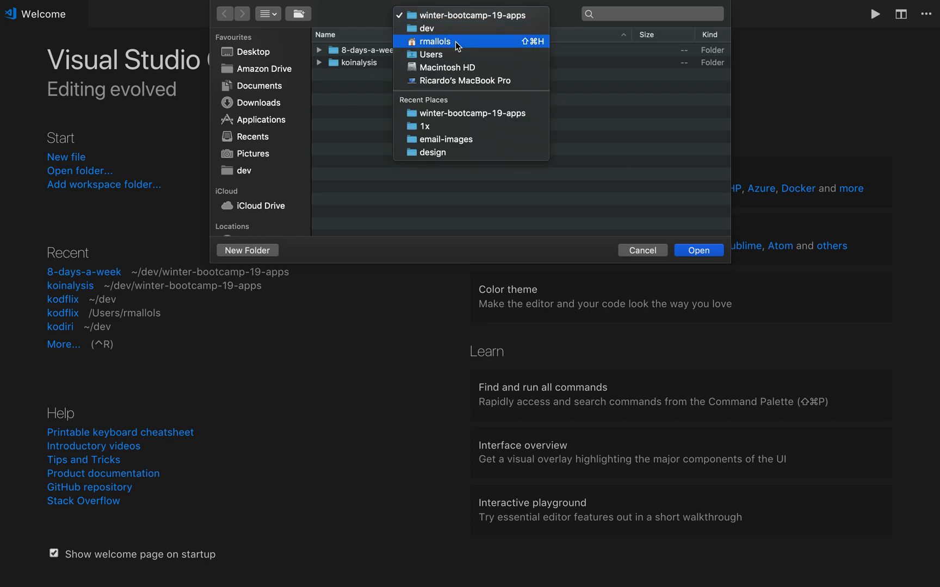
left_click(432, 41)
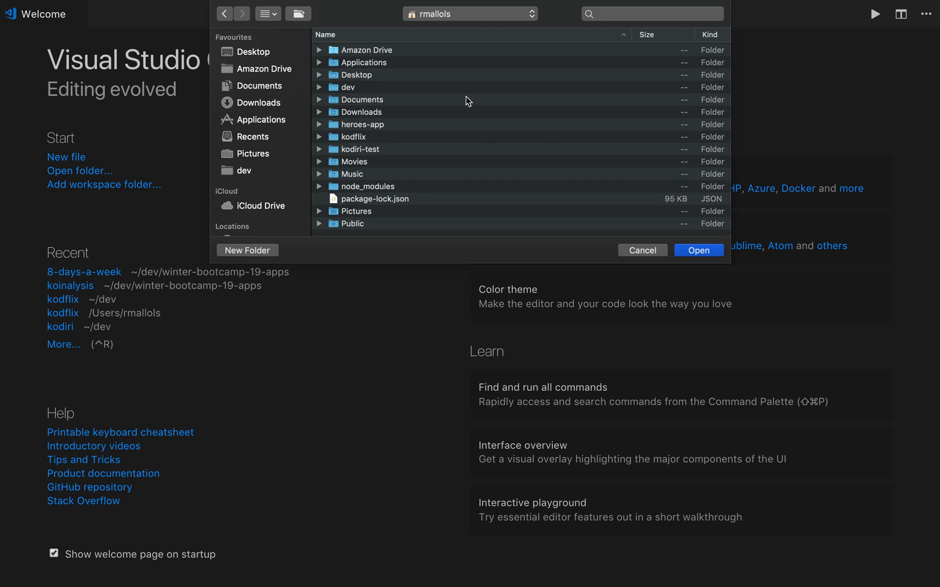
mouse_move(443, 124)
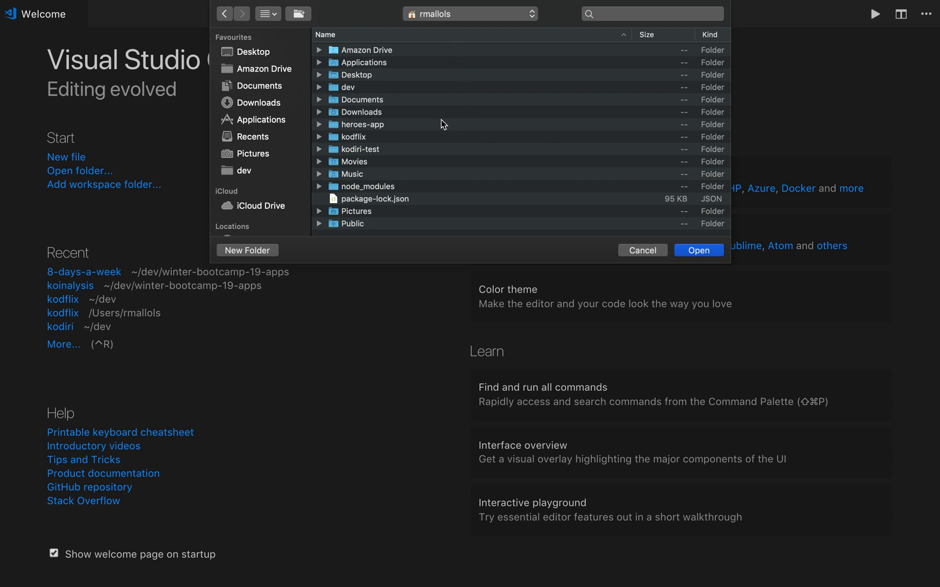
left_click(360, 149)
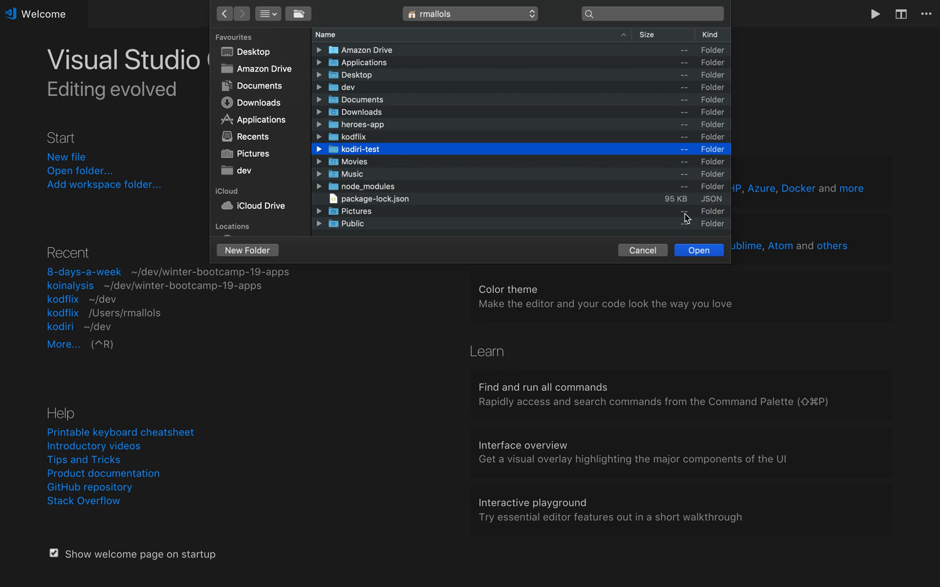
left_click(643, 251)
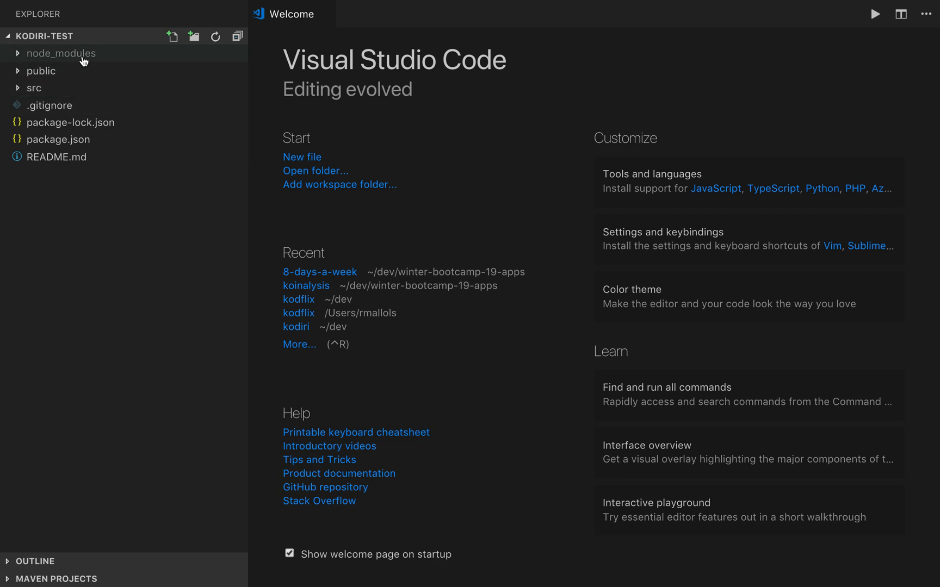
mouse_move(244, 256)
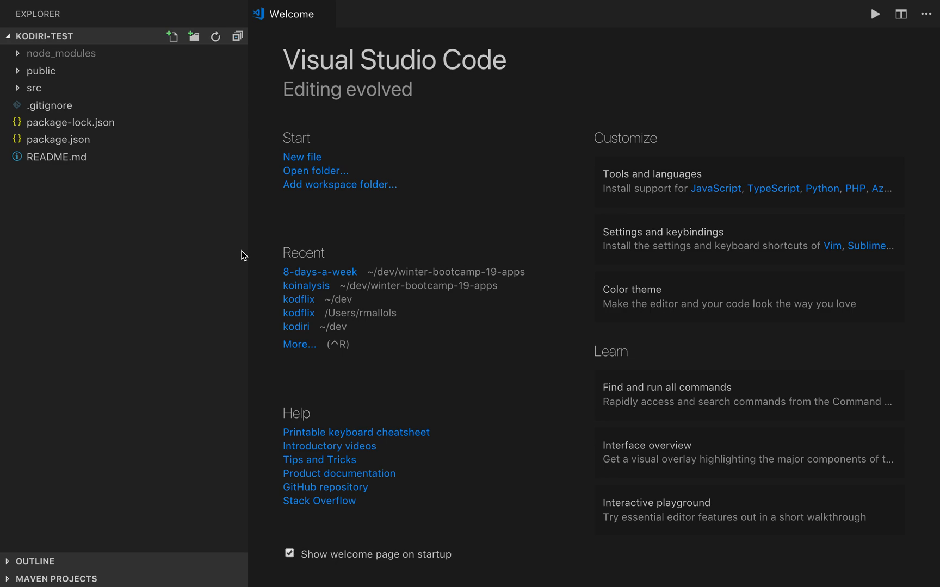
mouse_move(323, 18)
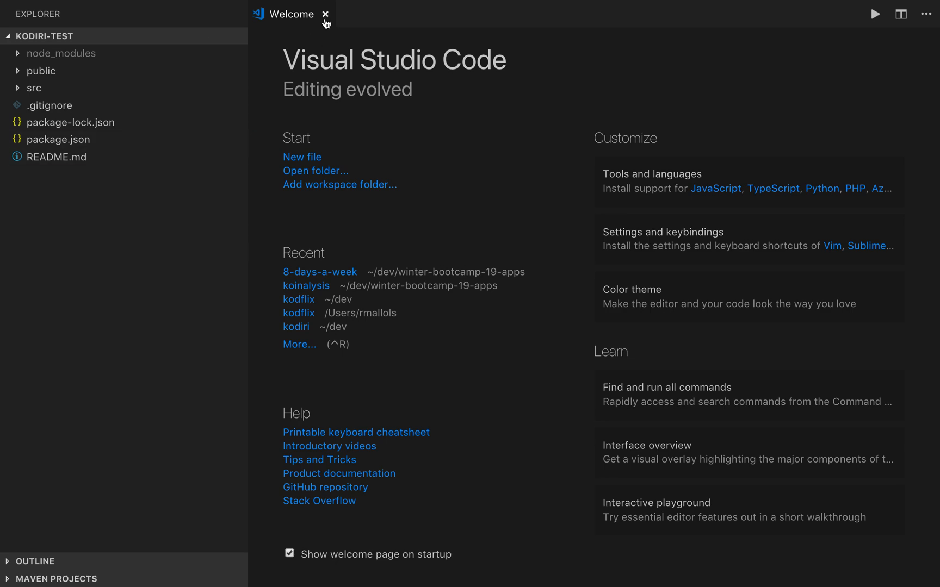
- Close the Welcome page, leaving kodiri-test's files in the explorer
left_click(324, 14)
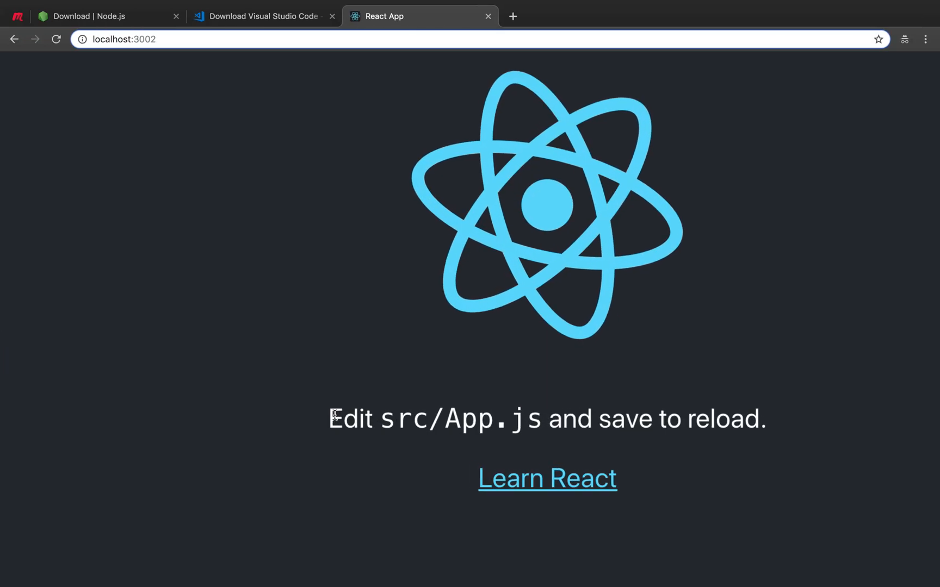
- View the default 'Edit src/App.js and save to reload.' message on the React page in Chrome
scroll("down", 3)
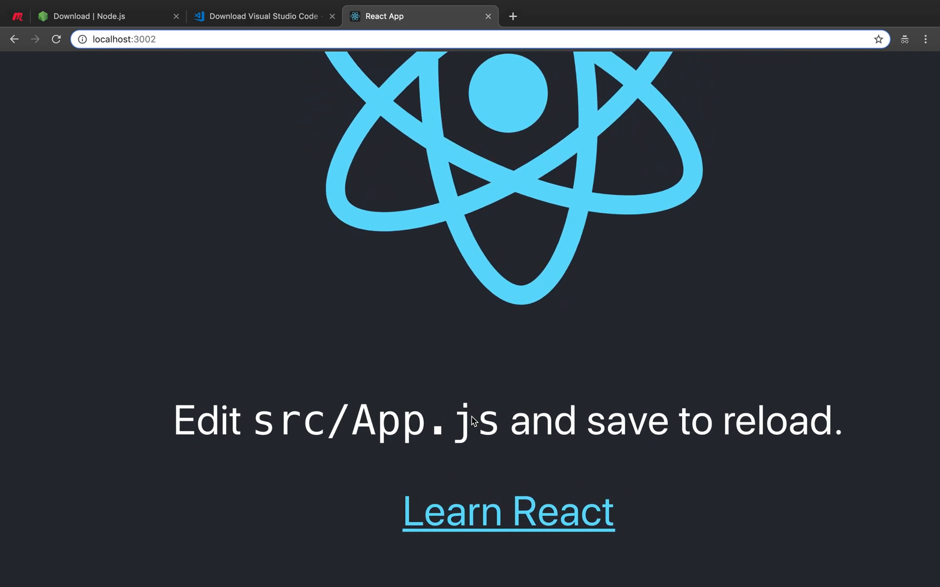
double_click(463, 422)
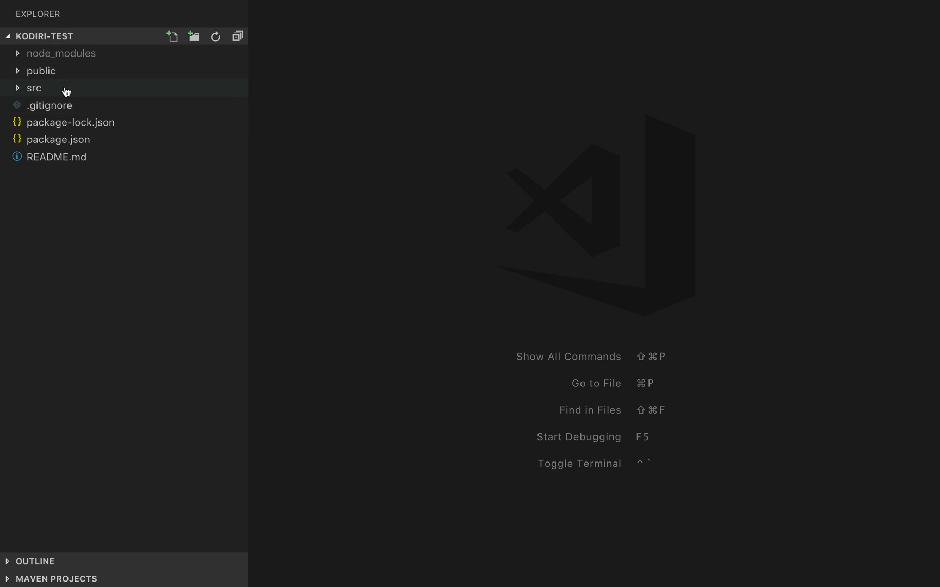
- Expand the src folder to reveal App.js and the other source files
left_click(33, 88)
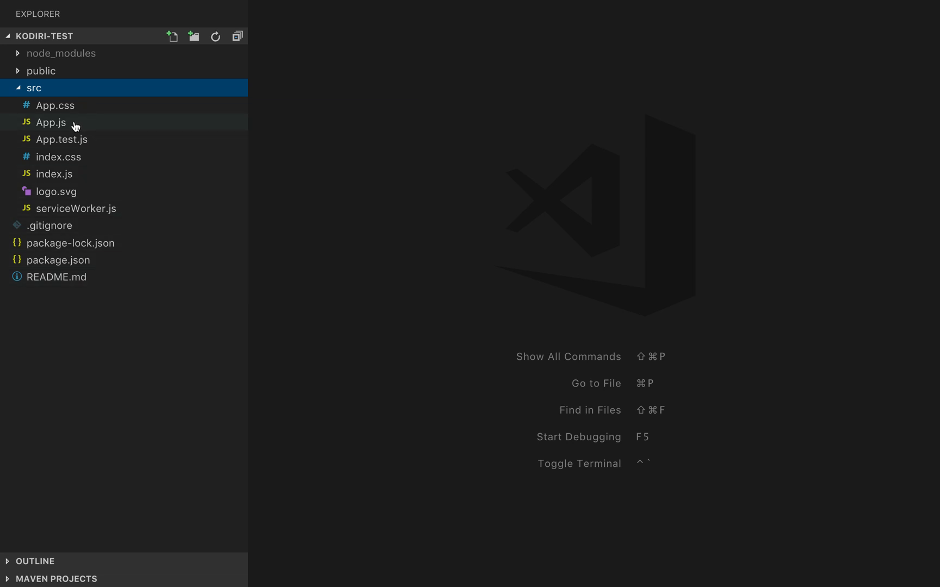
mouse_move(74, 123)
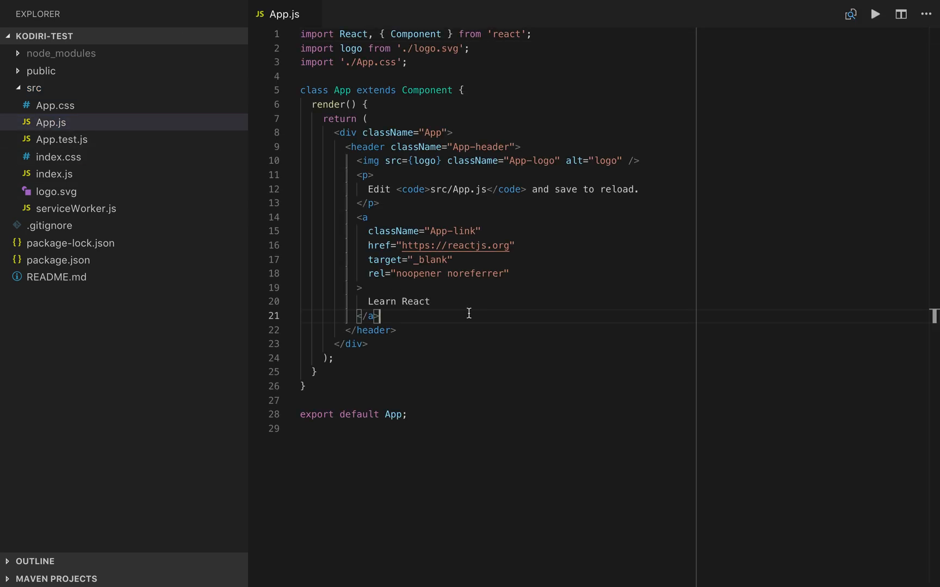
mouse_move(410, 215)
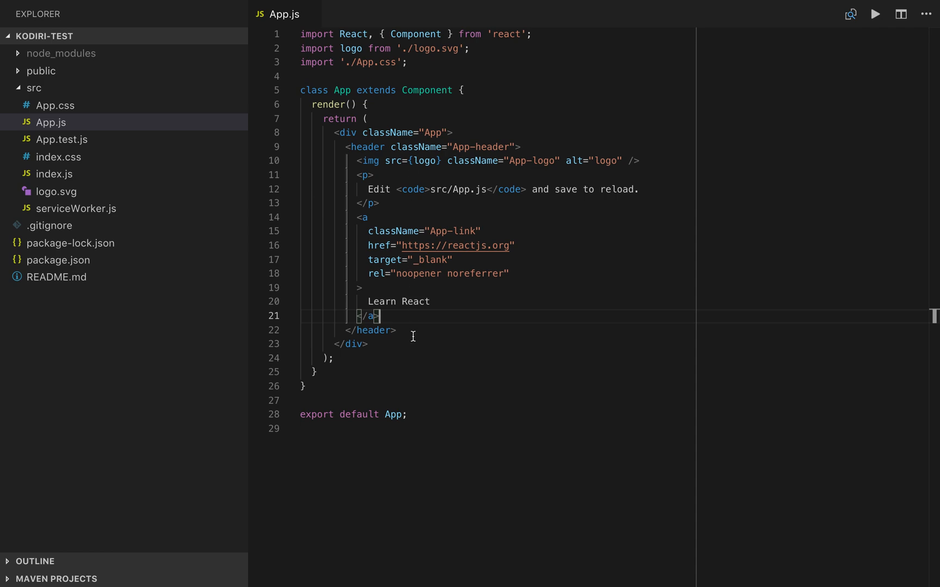
mouse_move(428, 231)
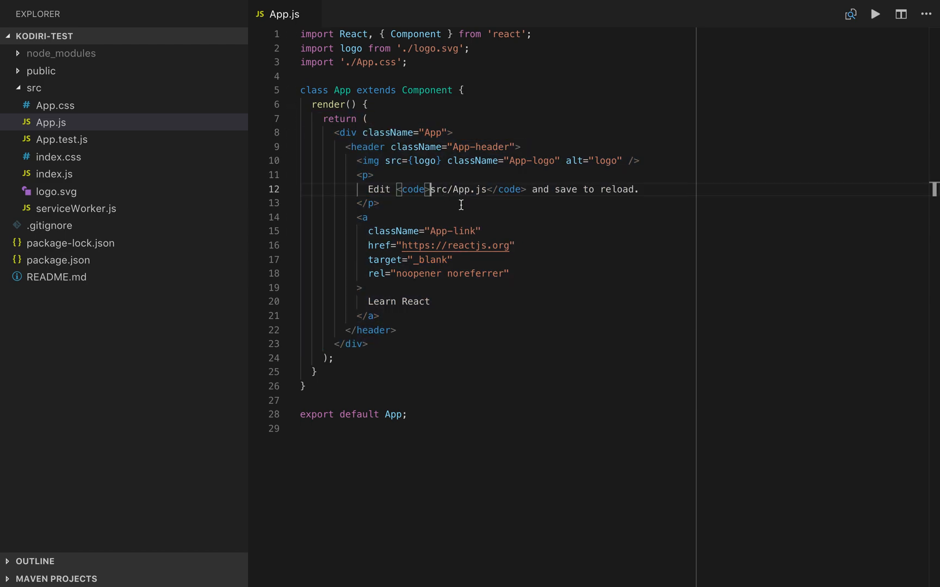
mouse_move(421, 331)
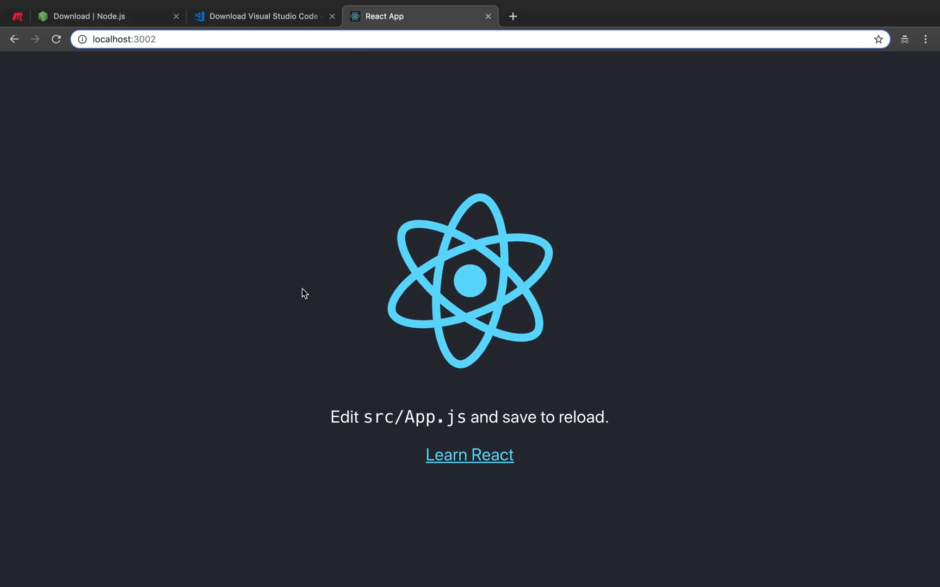
mouse_move(345, 421)
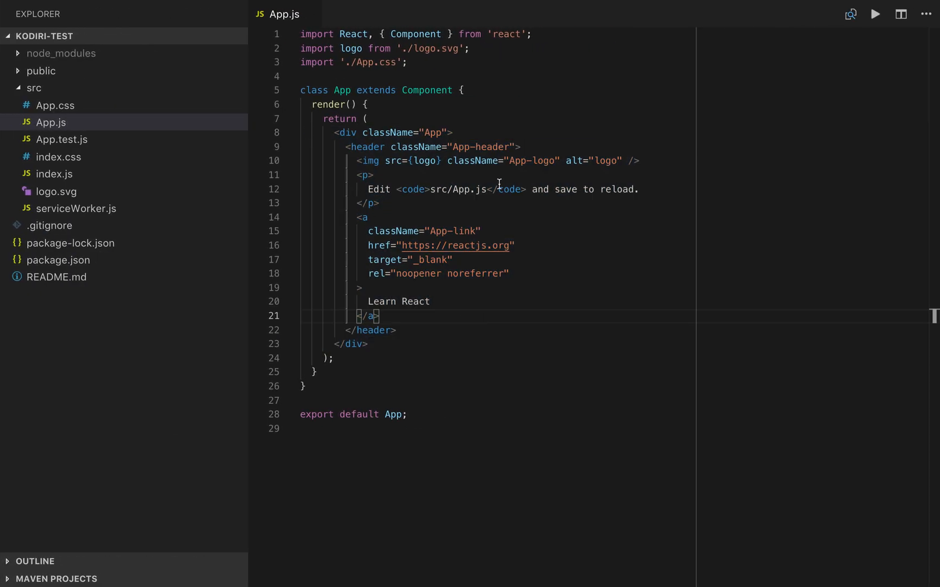
- Replace the line-12 paragraph in App.js with 'The setup is done, easy right?' and save
double_click(378, 189)
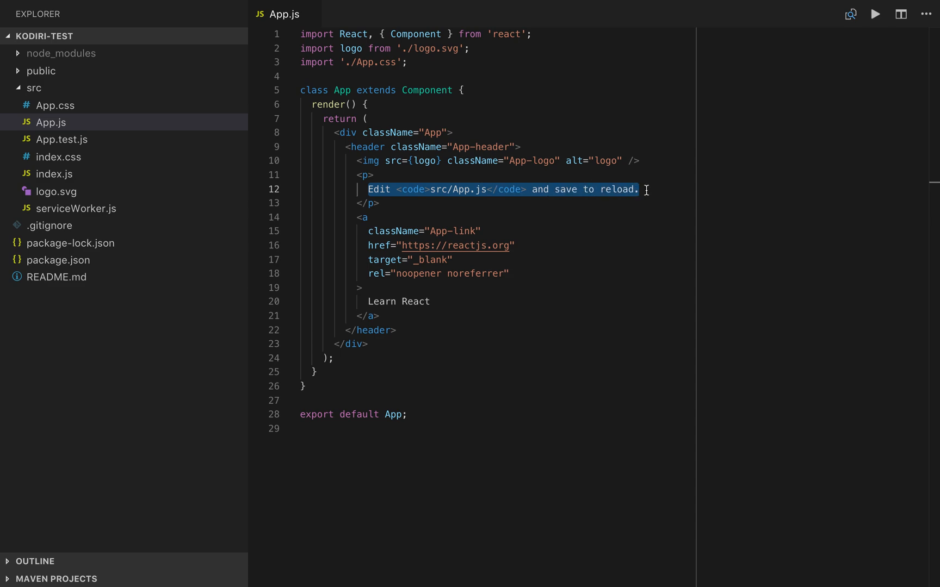
type("The setup is done,")
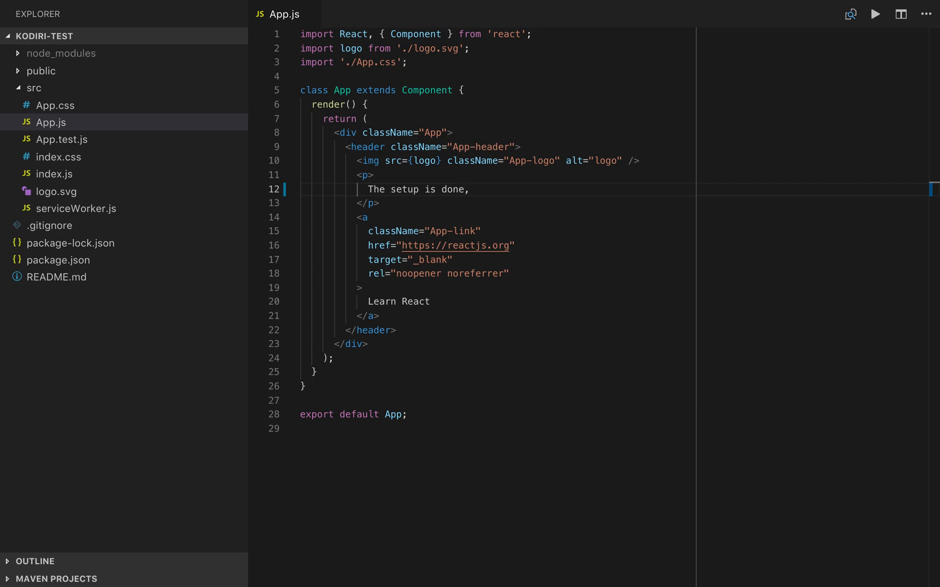
type("easy right?")
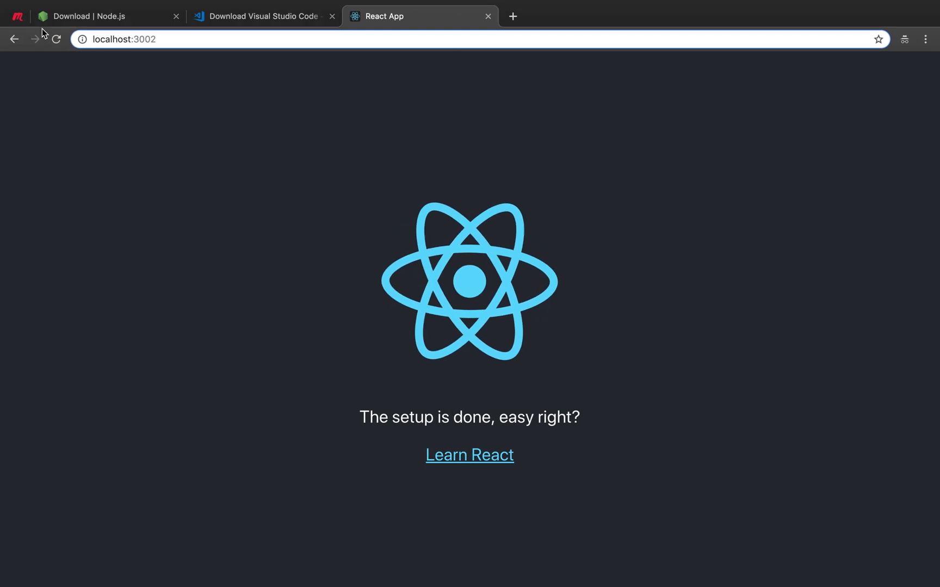
- Reload localhost:3002 so the page reads 'The setup is done, easy right?'
left_click(55, 39)
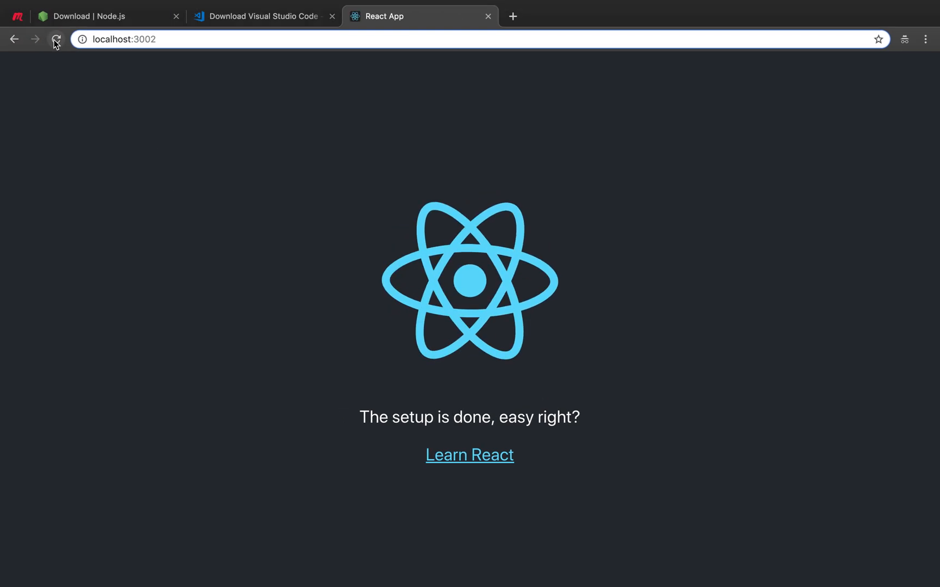